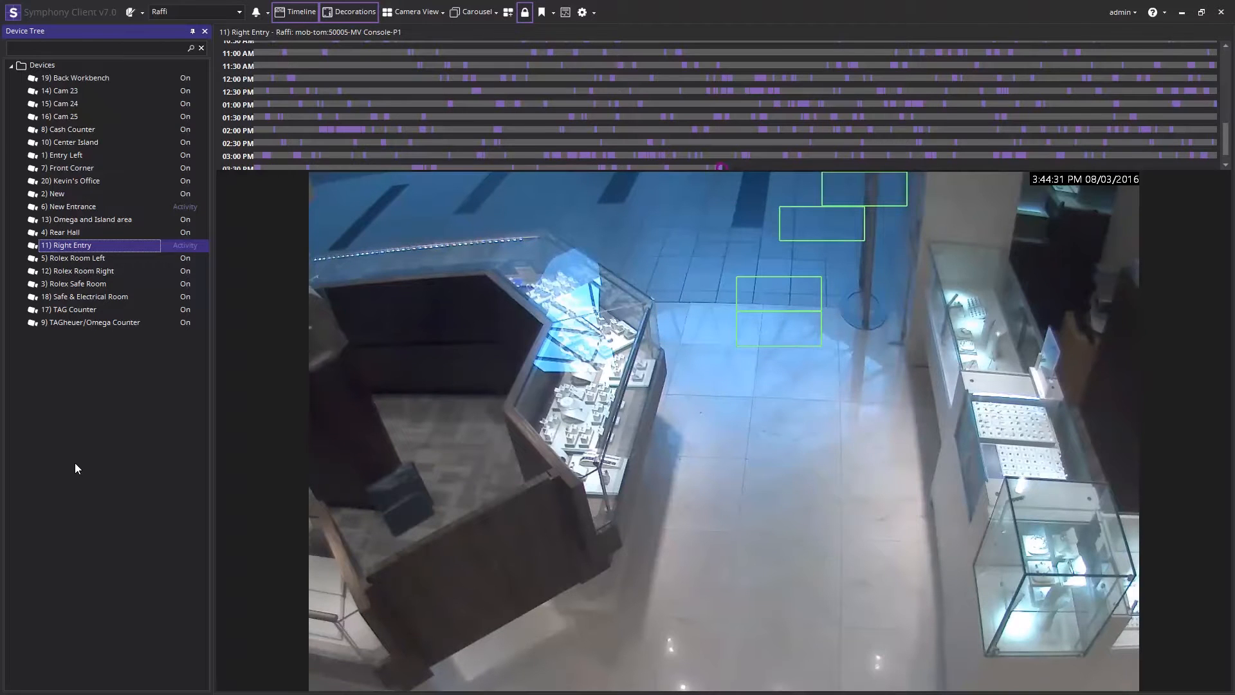
# - Launch the Server Configuration website from the client's server menu
pyautogui.click(130, 12)
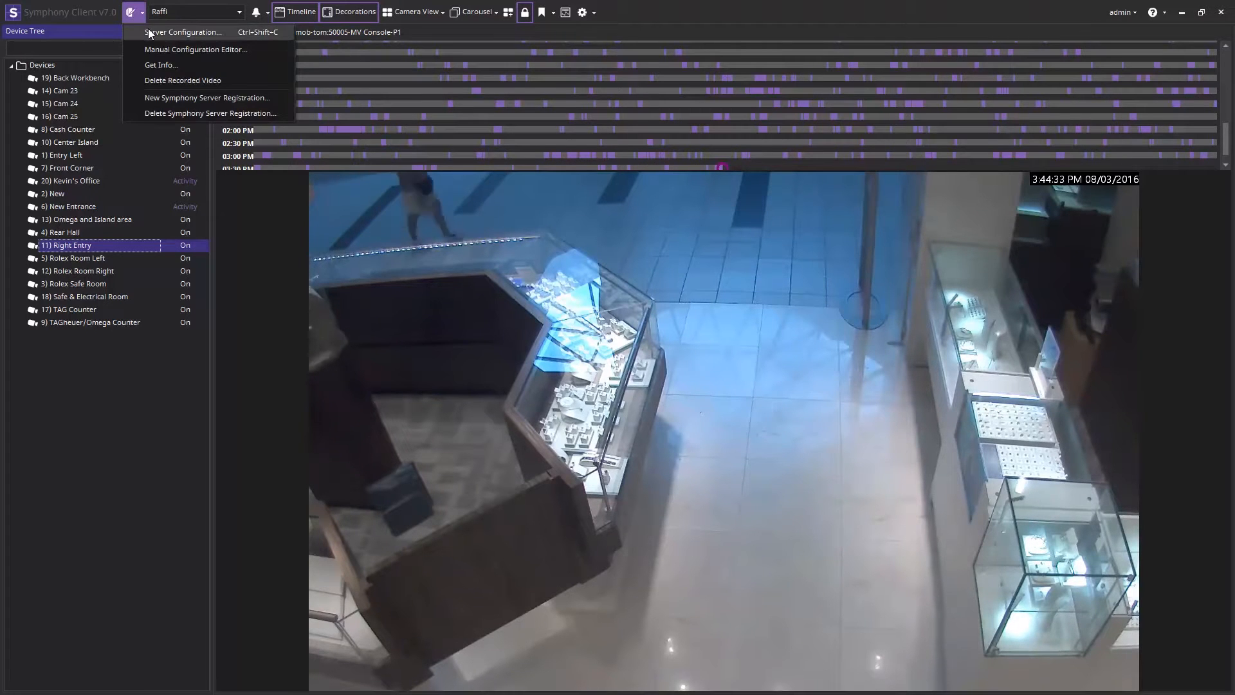
pyautogui.click(184, 31)
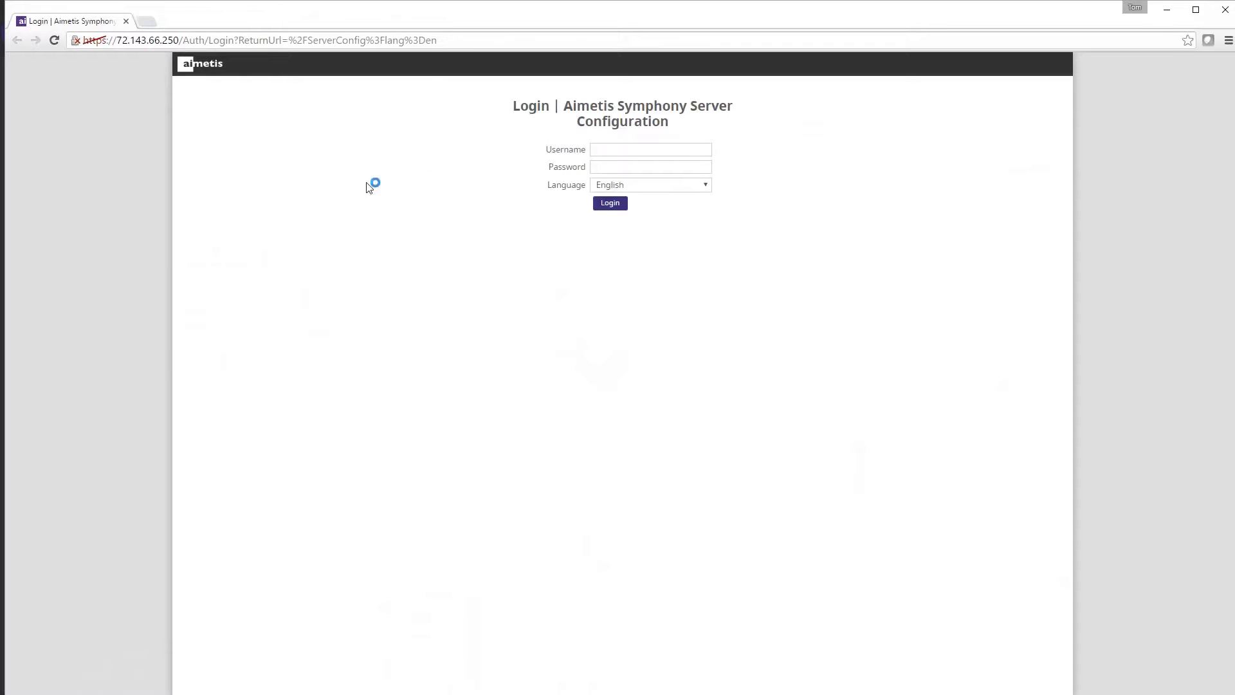
# - Log in to Server Configuration, go to Security users and start a new user
pyautogui.click(650, 149)
pyautogui.write('admin')
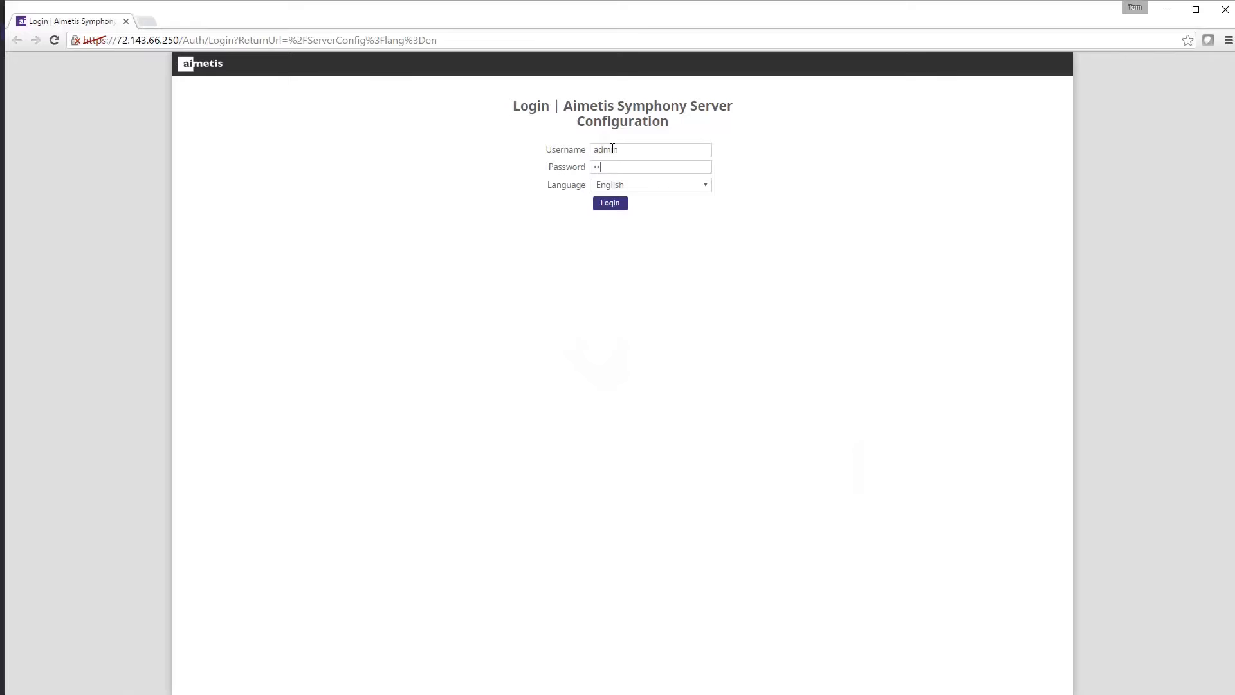
pyautogui.click(608, 202)
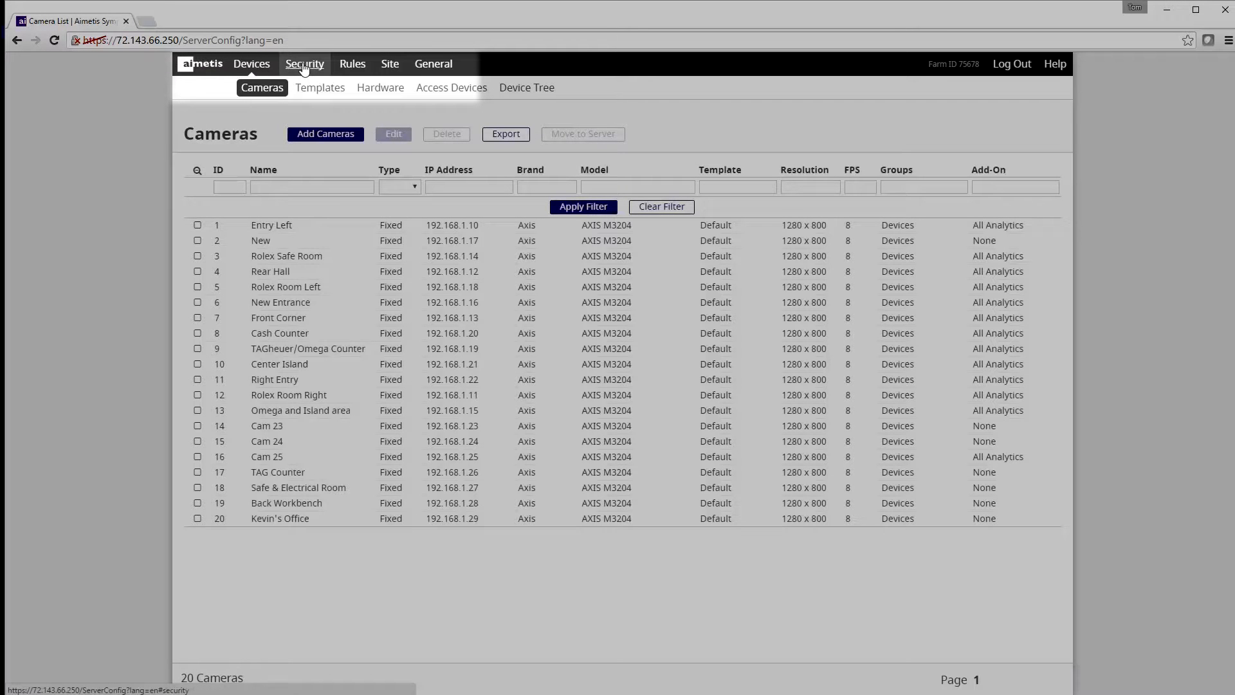
pyautogui.click(304, 64)
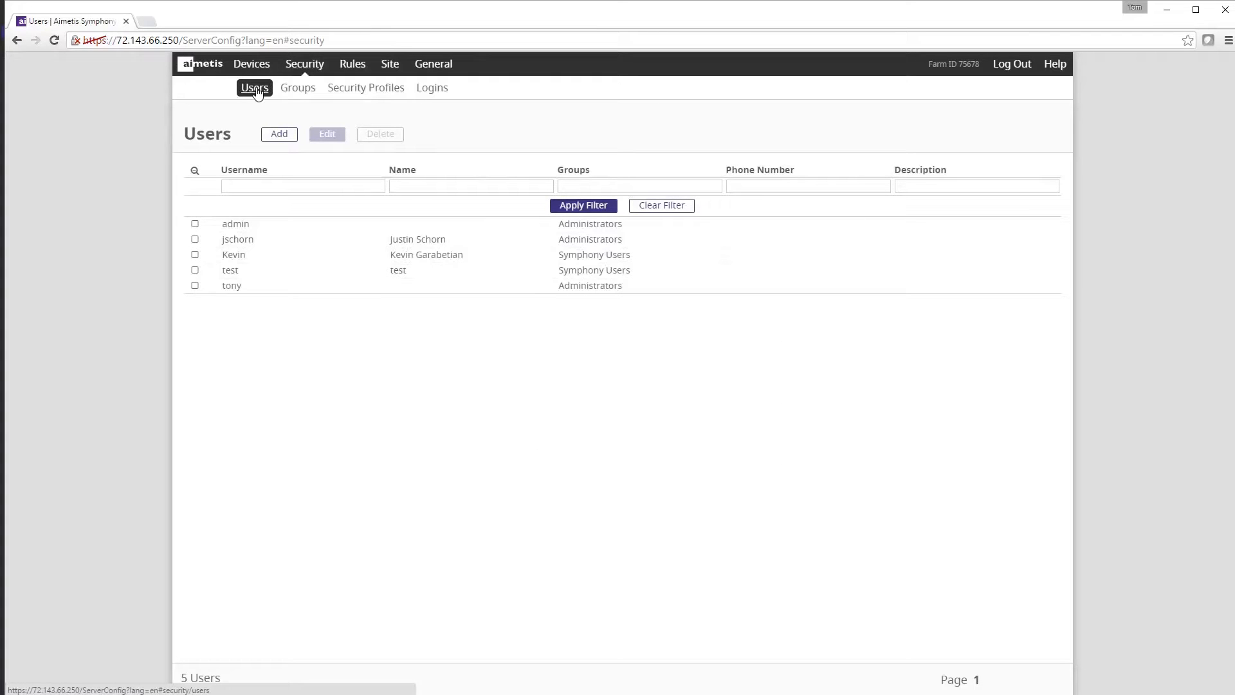
pyautogui.click(279, 134)
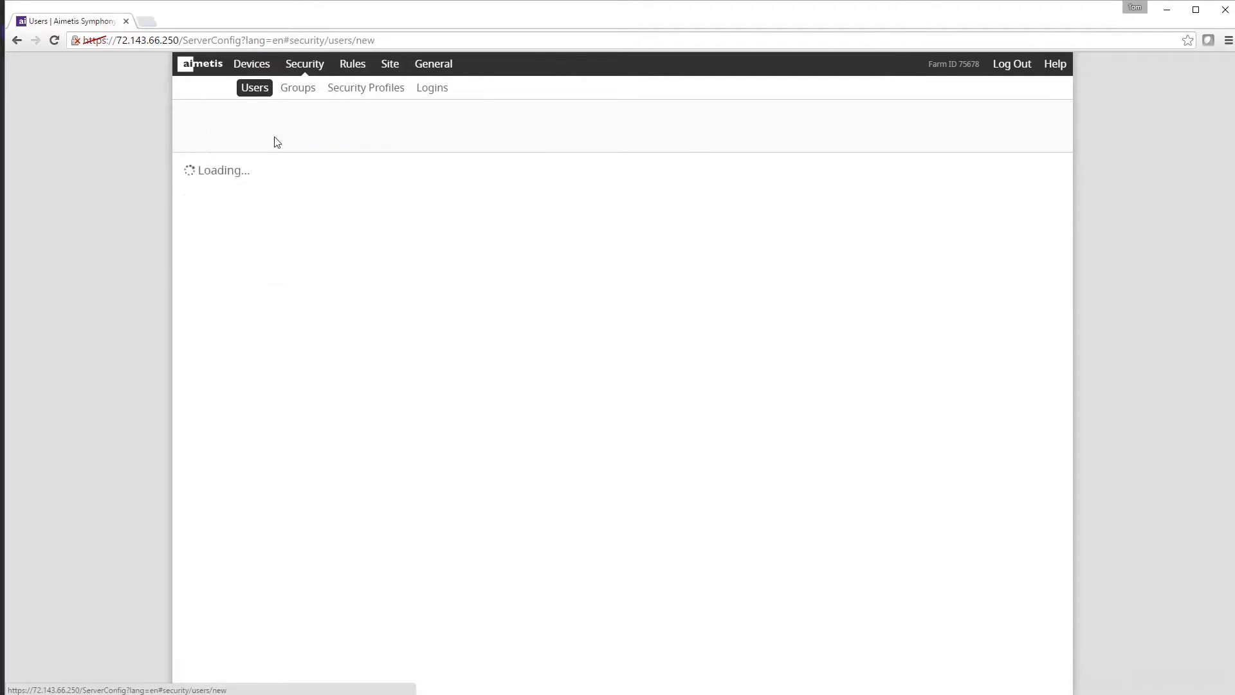
# - Create user Michael with a password, priority set, Administrators membership, and save
pyautogui.write('mrumpf')
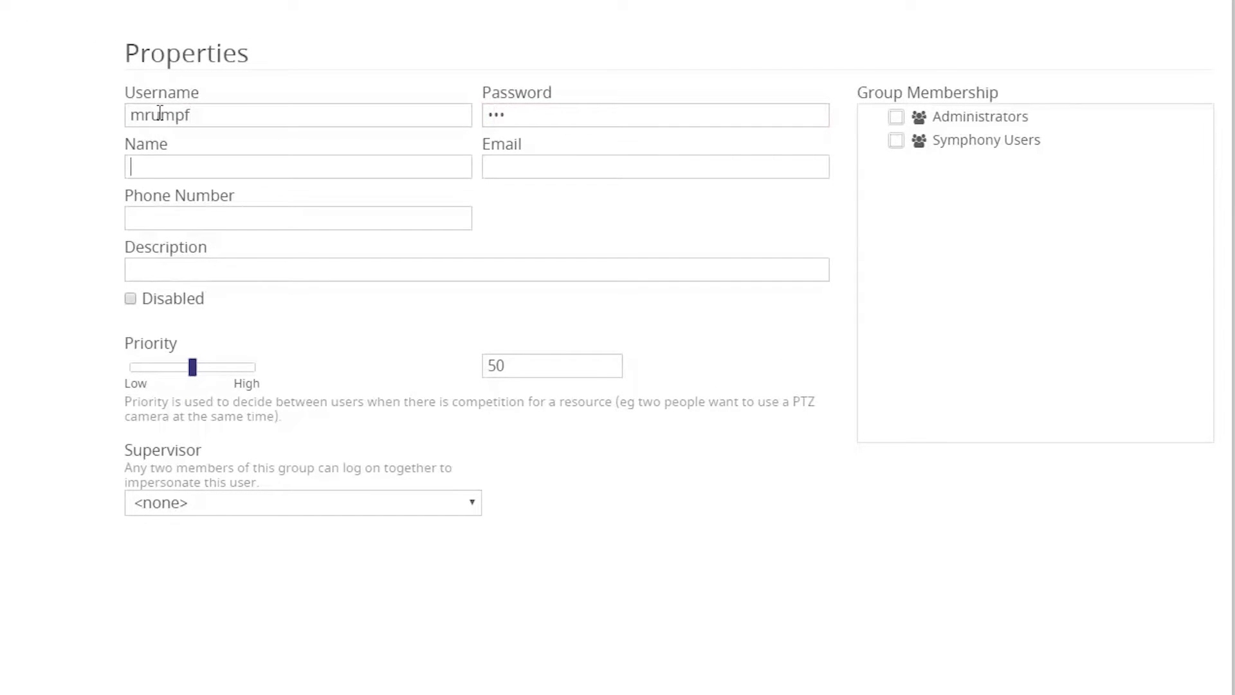
pyautogui.write('Michael')
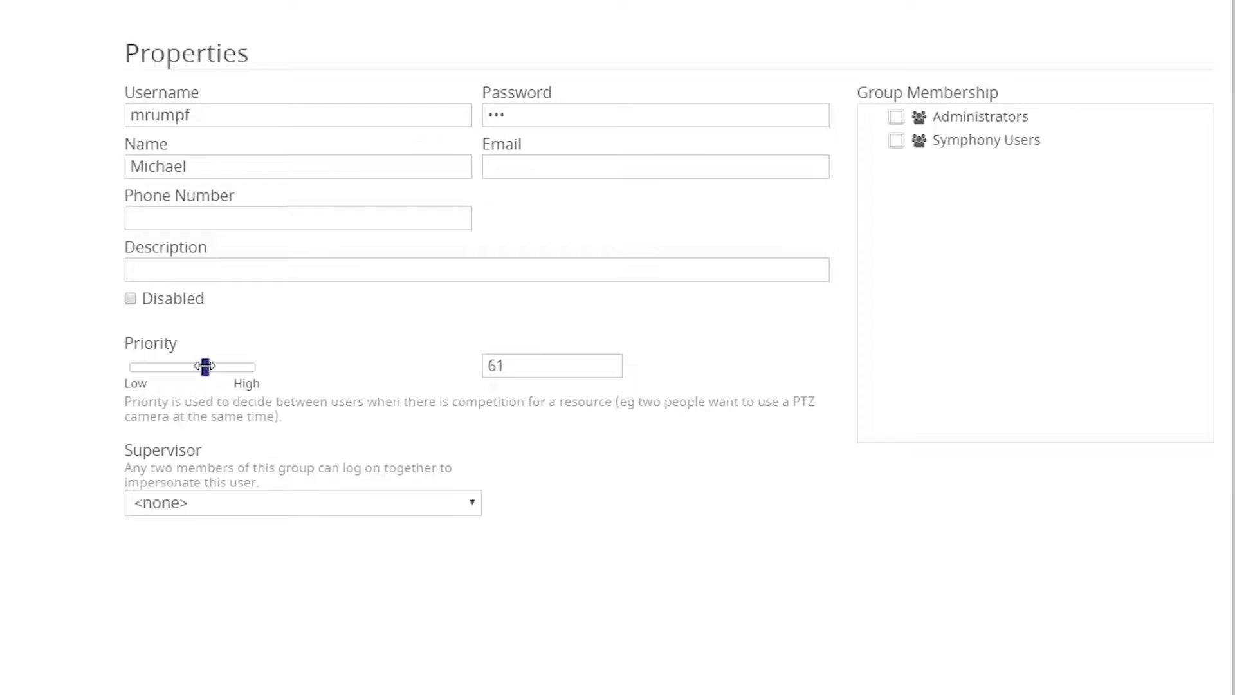
pyautogui.moveTo(205, 365); pyautogui.dragTo(191, 365)
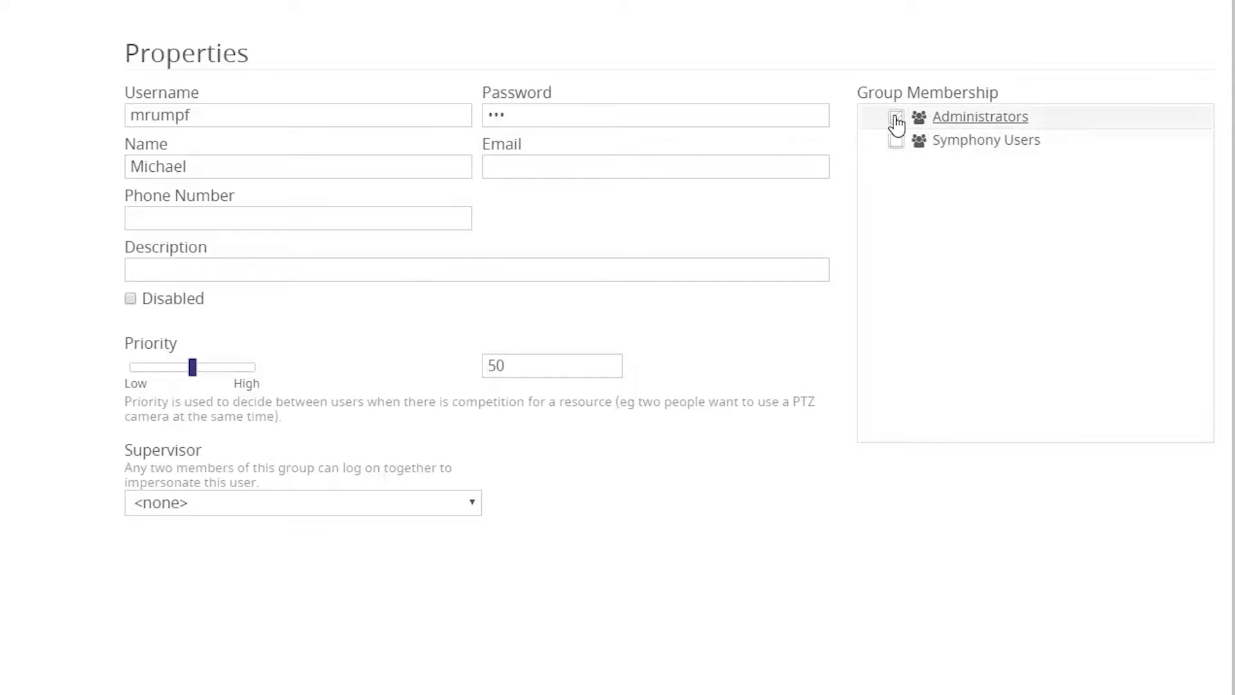
pyautogui.click(894, 125)
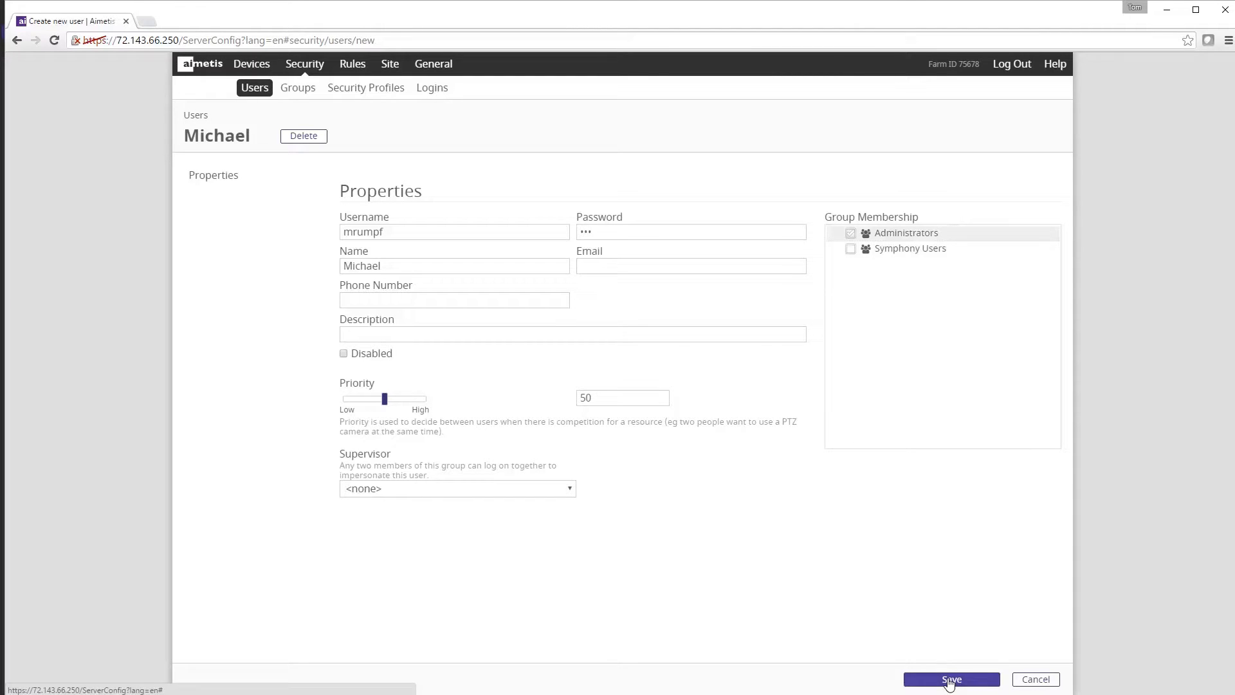
pyautogui.click(950, 679)
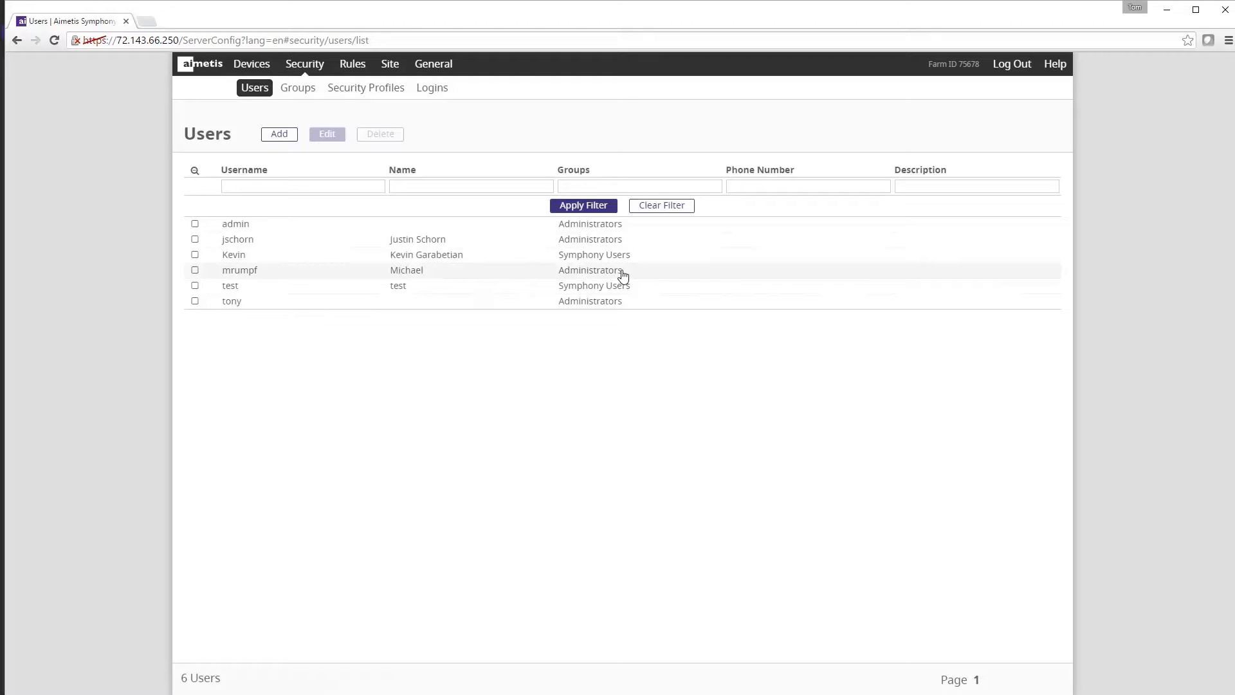
pyautogui.moveTo(297, 88)
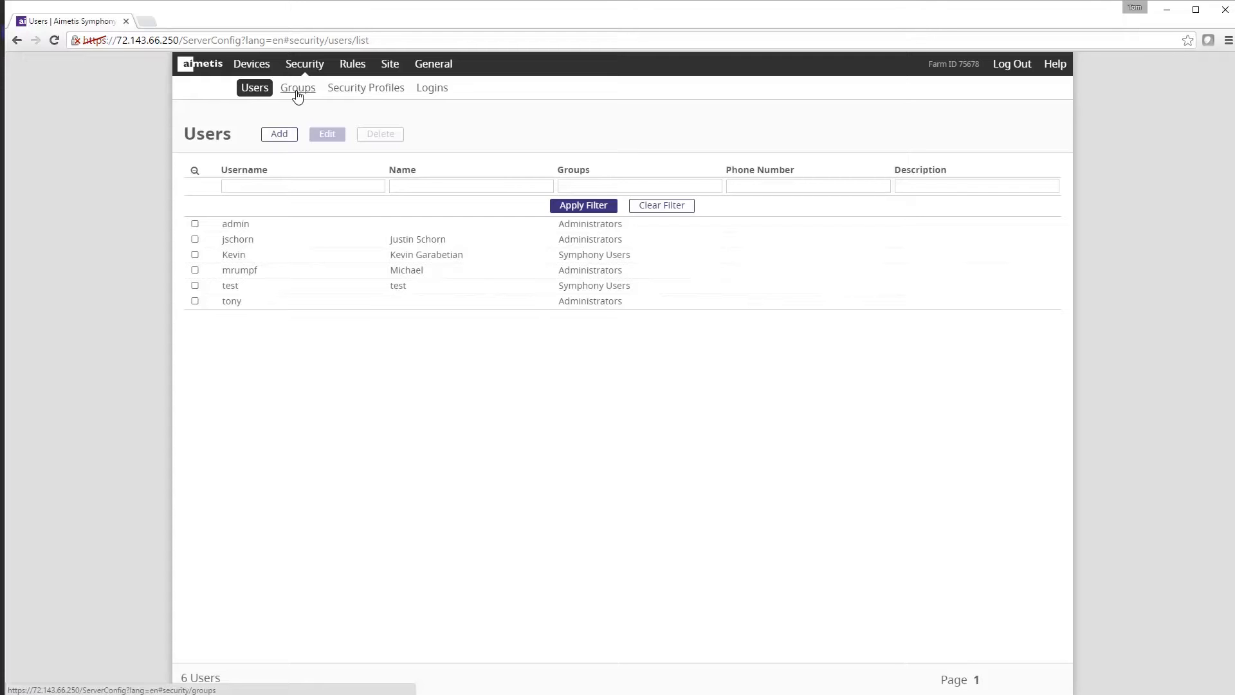
# - Go to Security groups and start a new group under Symphony Users
pyautogui.click(297, 87)
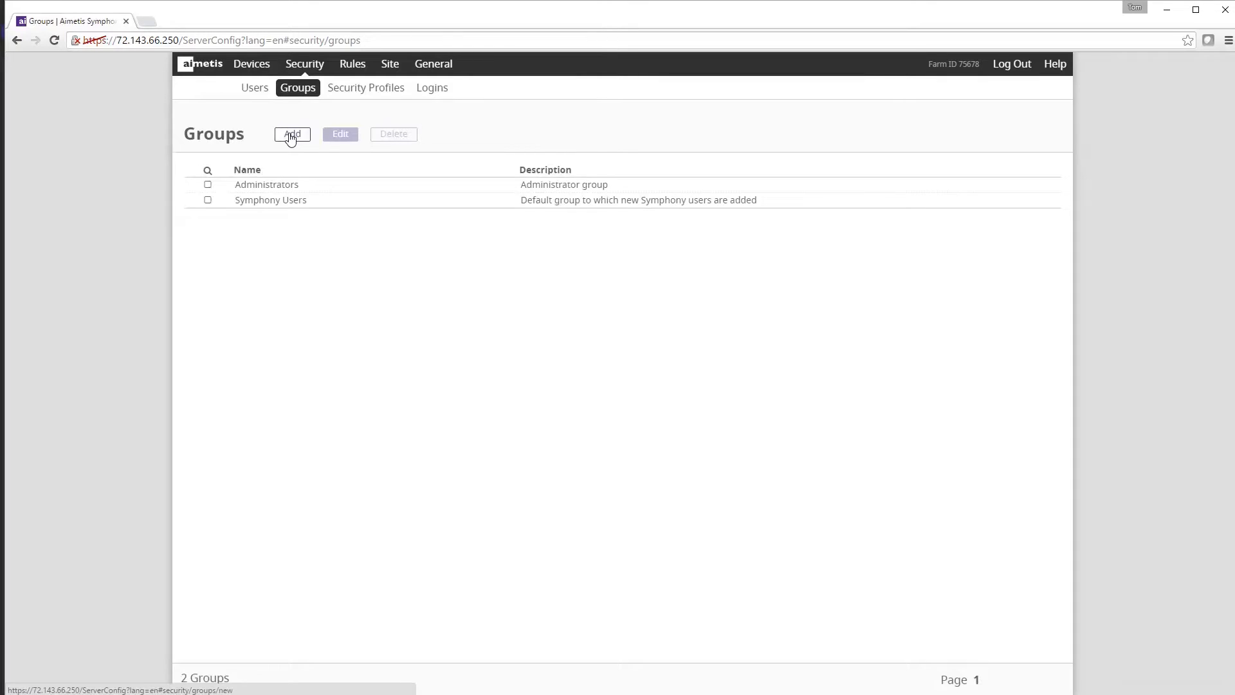
pyautogui.click(292, 134)
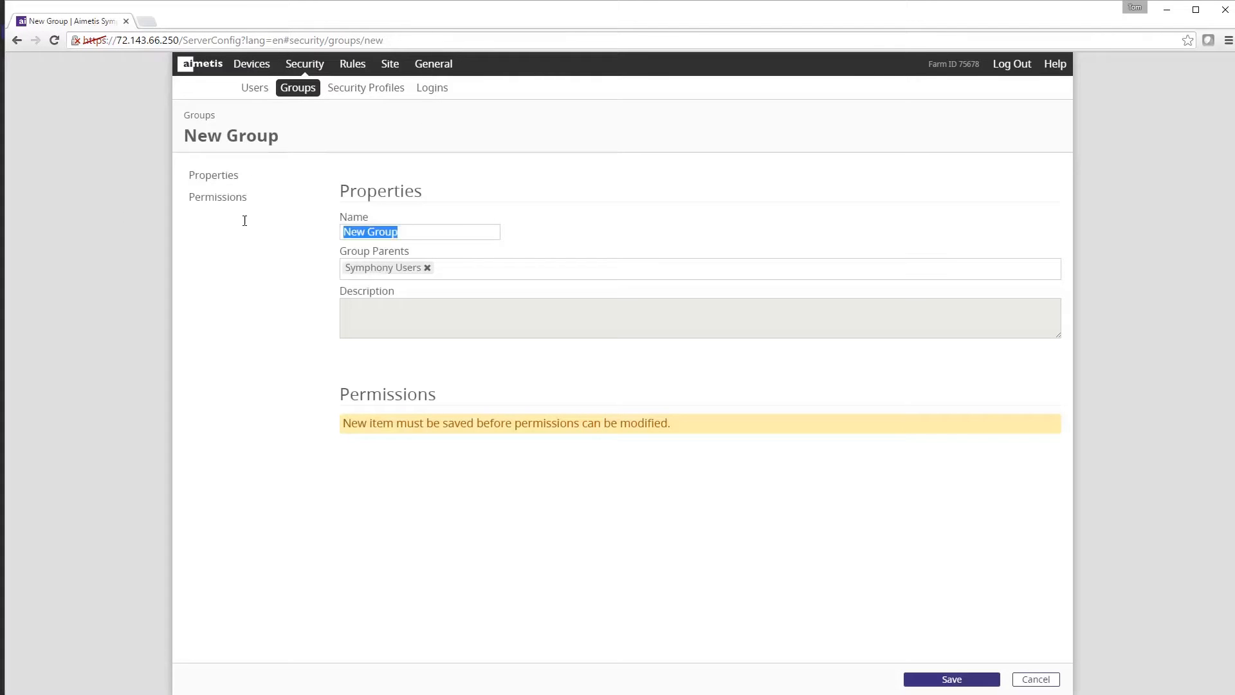
# - Name the new group Operator and save it under Symphony Users
pyautogui.write('Ope')
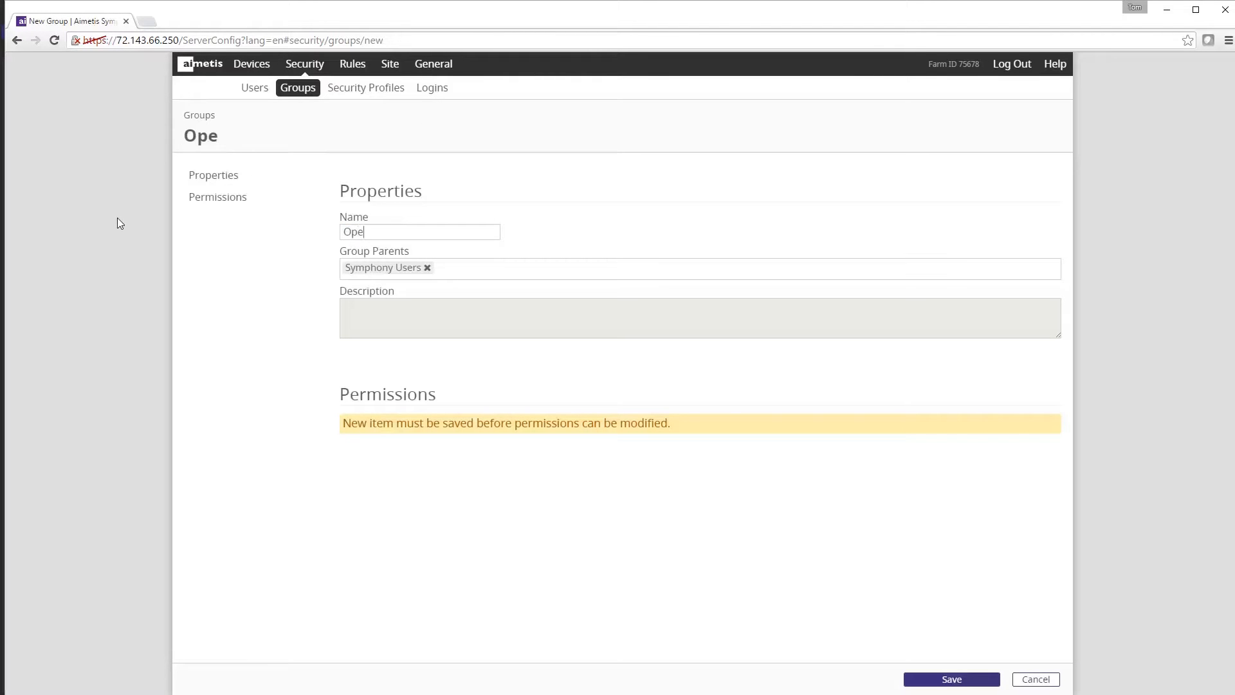
pyautogui.write('rator')
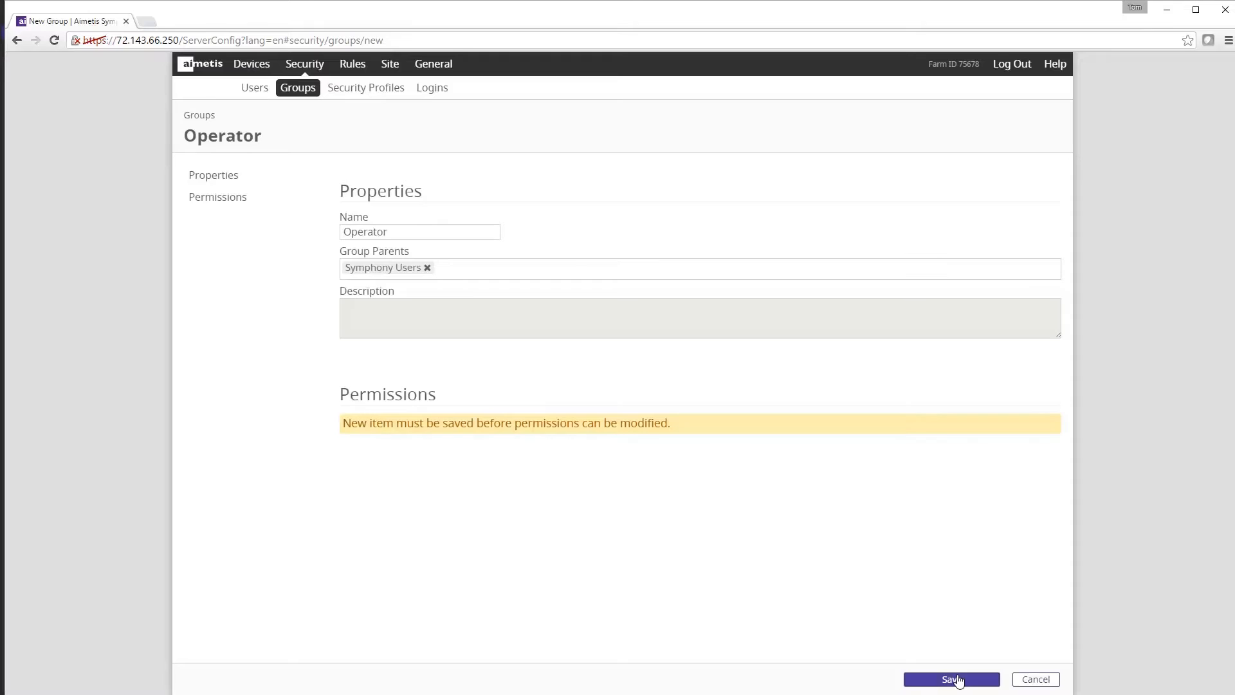
pyautogui.click(950, 679)
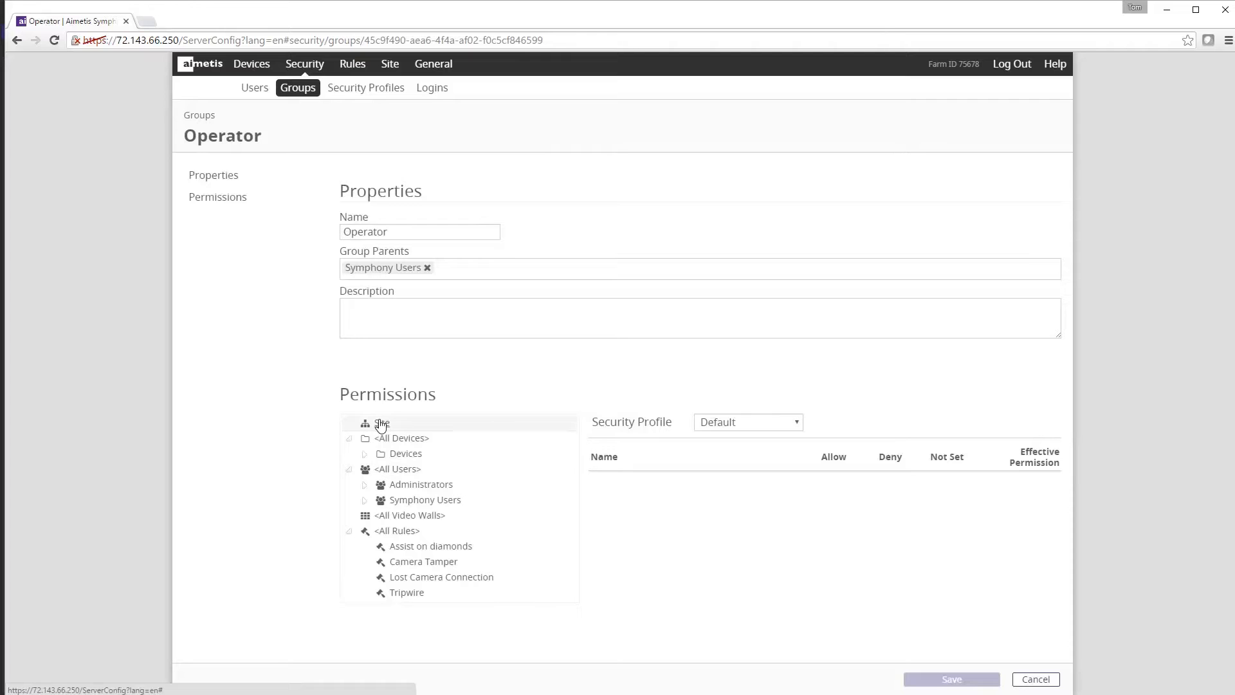
# - Show Operator's site-level permissions and review why Connect is effectively allowed
pyautogui.click(381, 423)
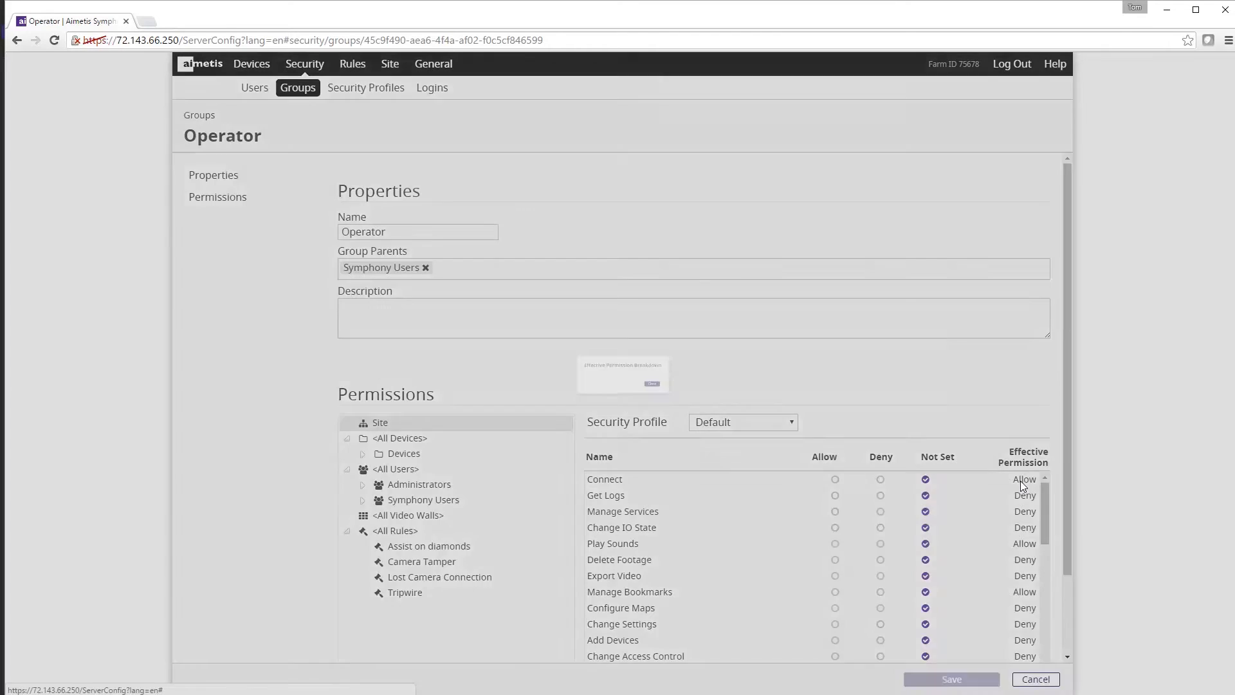
pyautogui.click(650, 383)
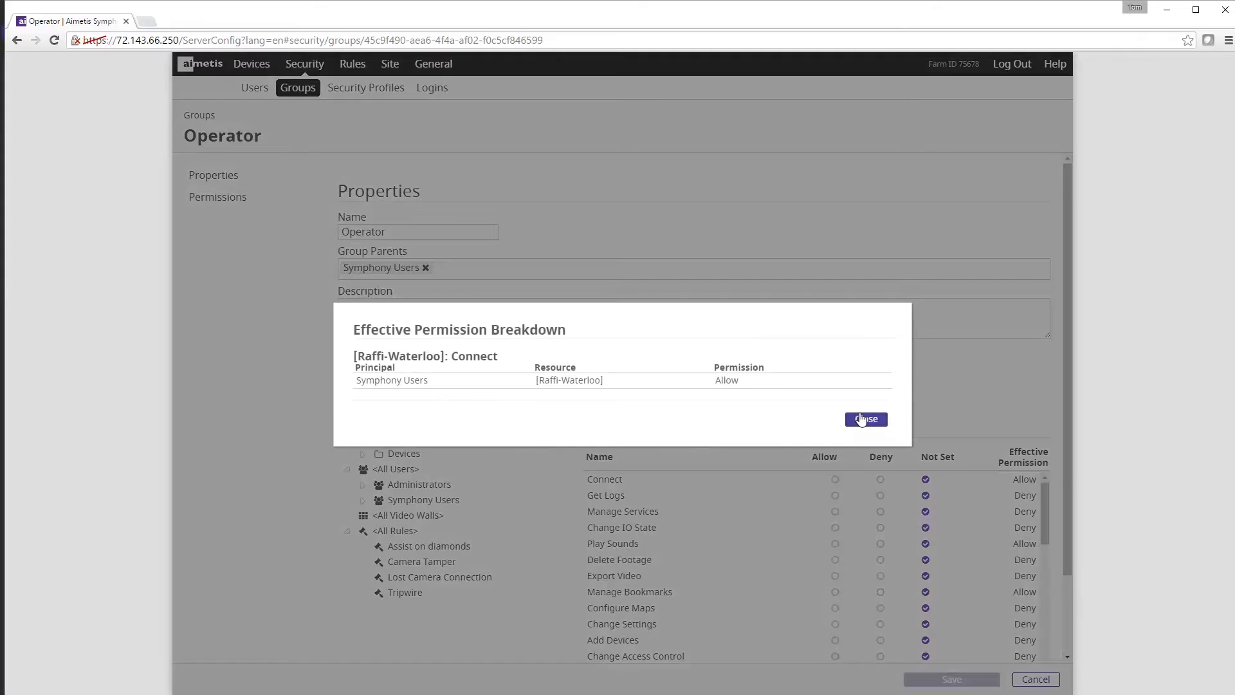
pyautogui.click(865, 418)
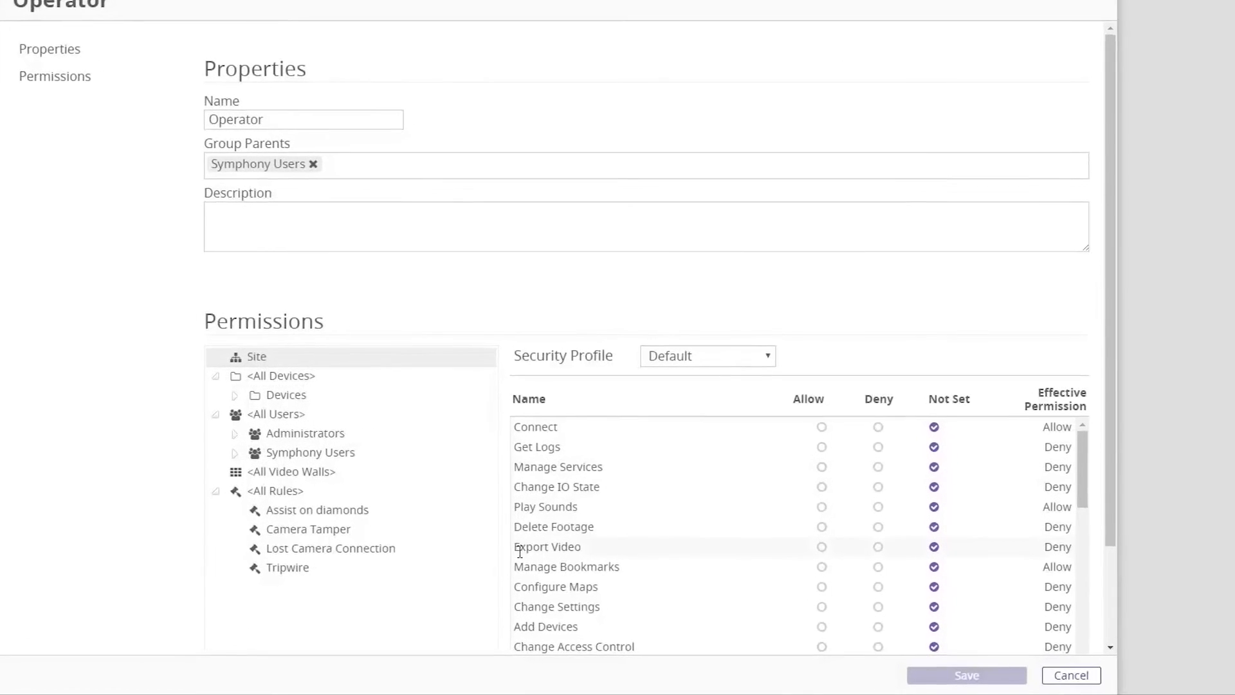
# - Scroll through the site permissions and select the All Devices node
pyautogui.scroll(-3)
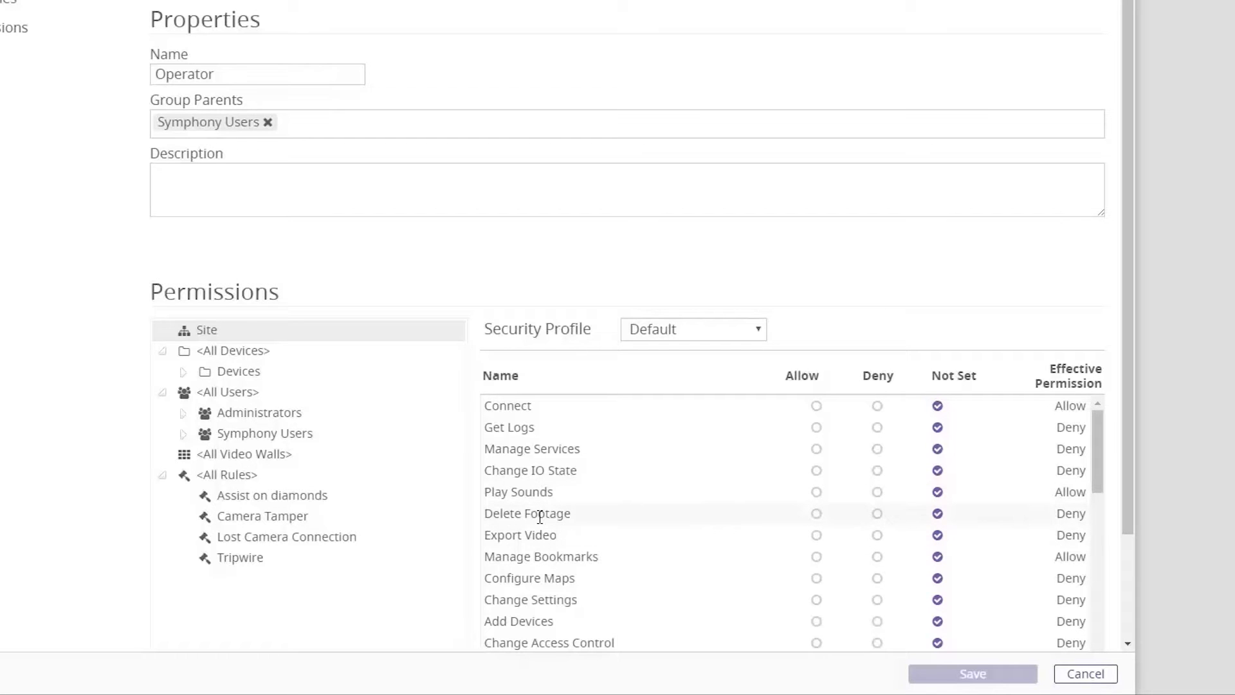
pyautogui.scroll(-3)
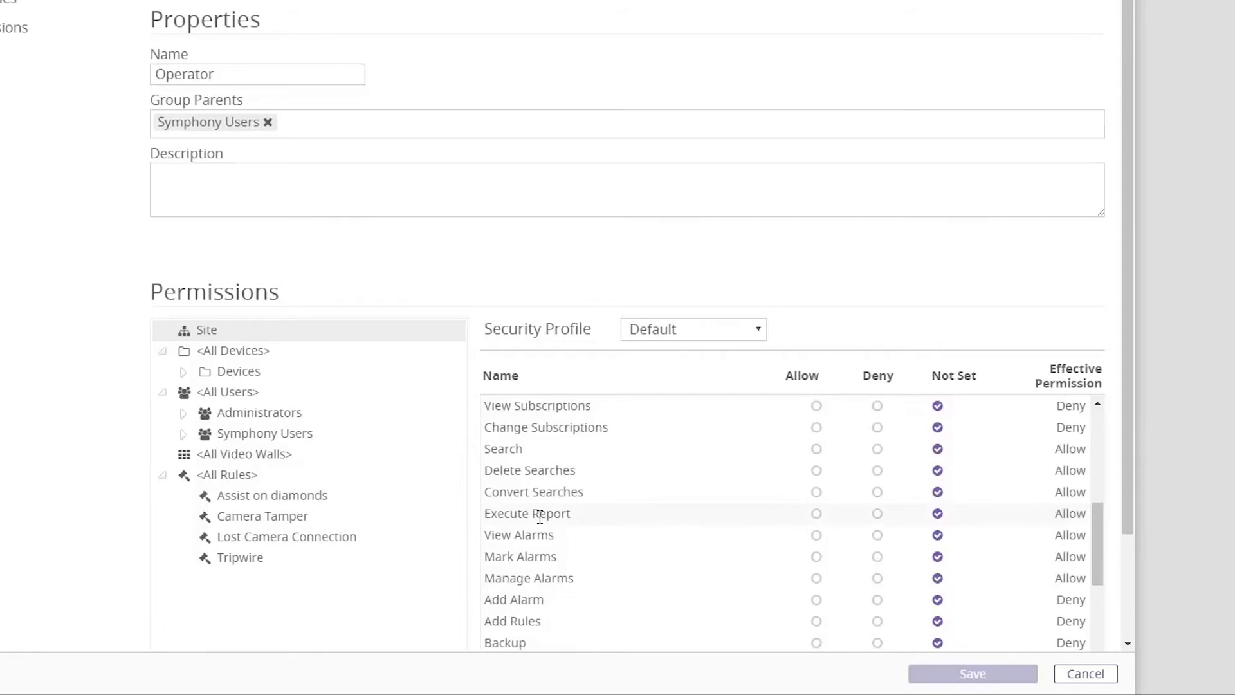
pyautogui.scroll(-3)
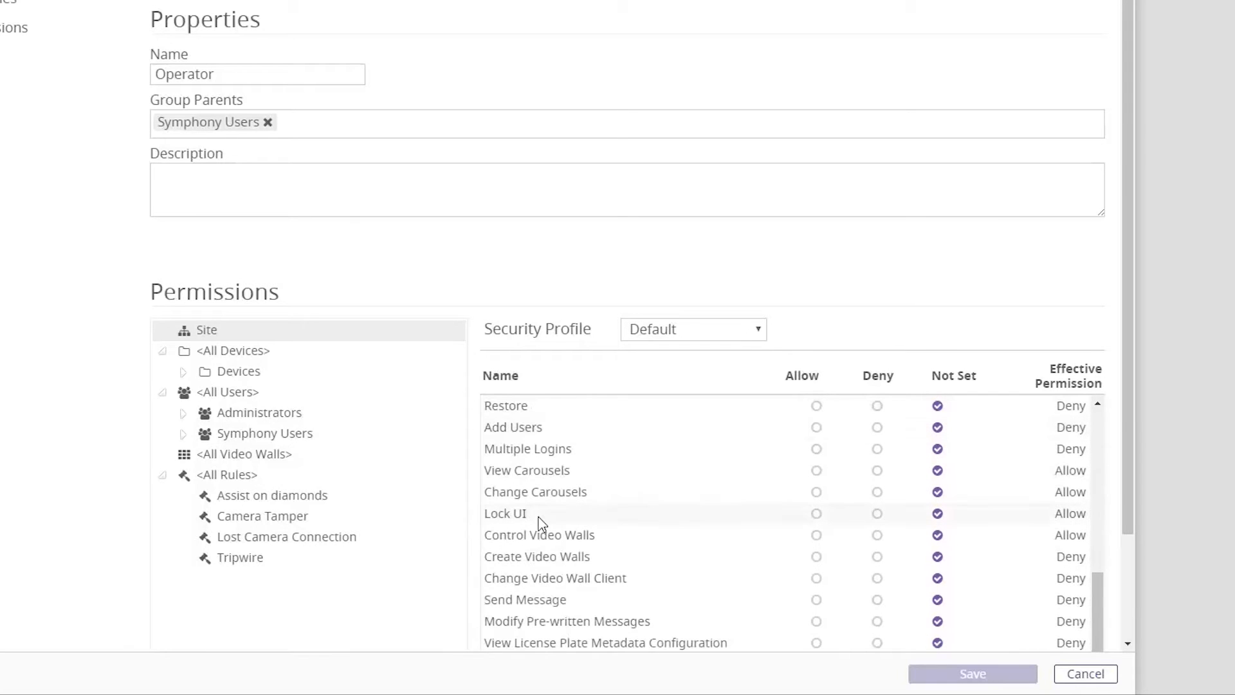
pyautogui.click(233, 350)
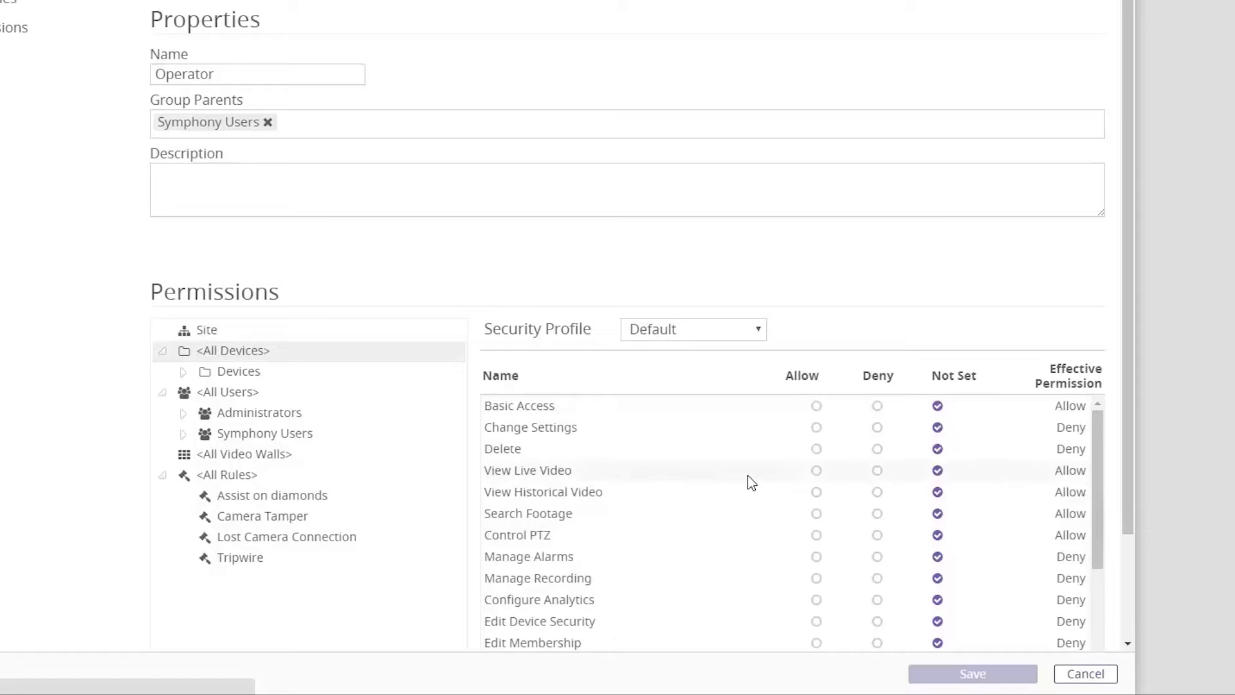
pyautogui.moveTo(618, 504)
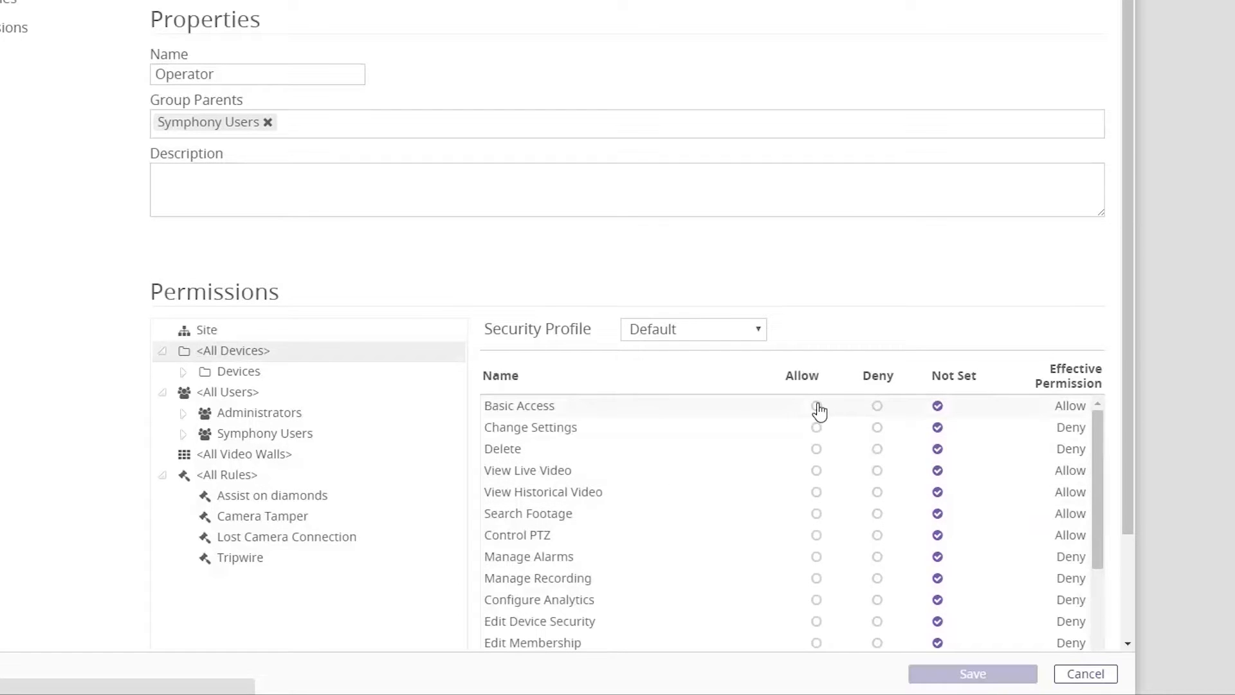
# - Scroll down the Operator group's All Devices permission list
pyautogui.scroll(-3)
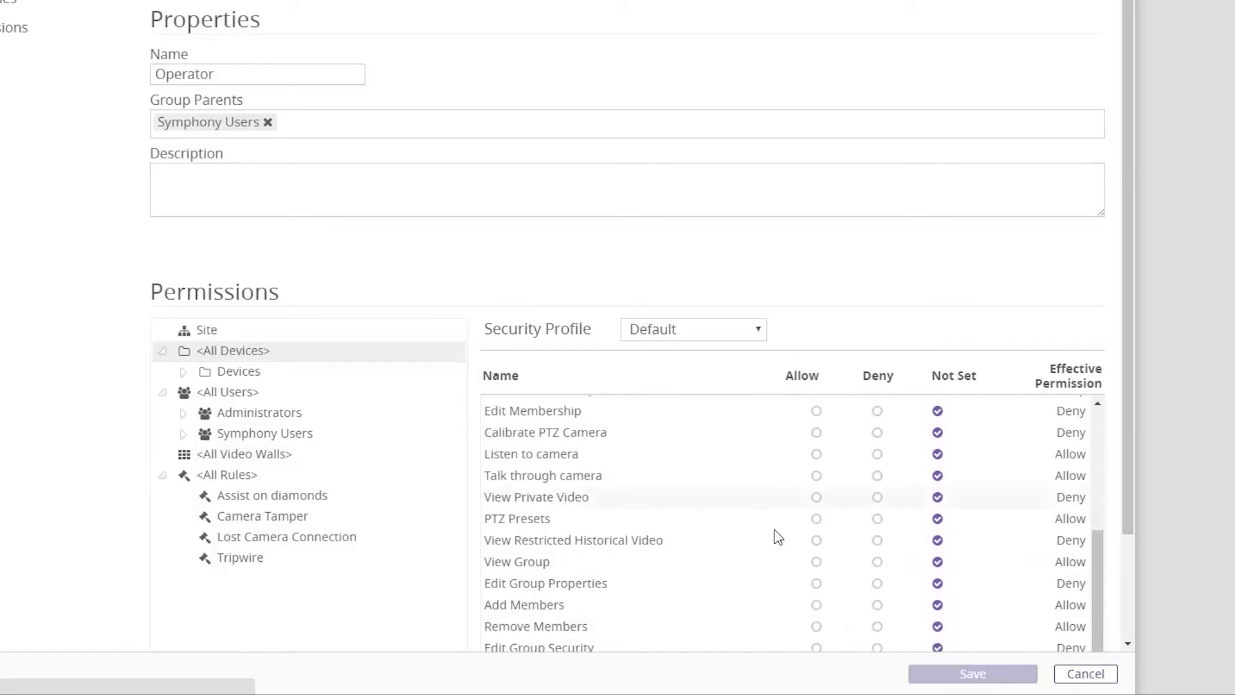
pyautogui.moveTo(815, 563)
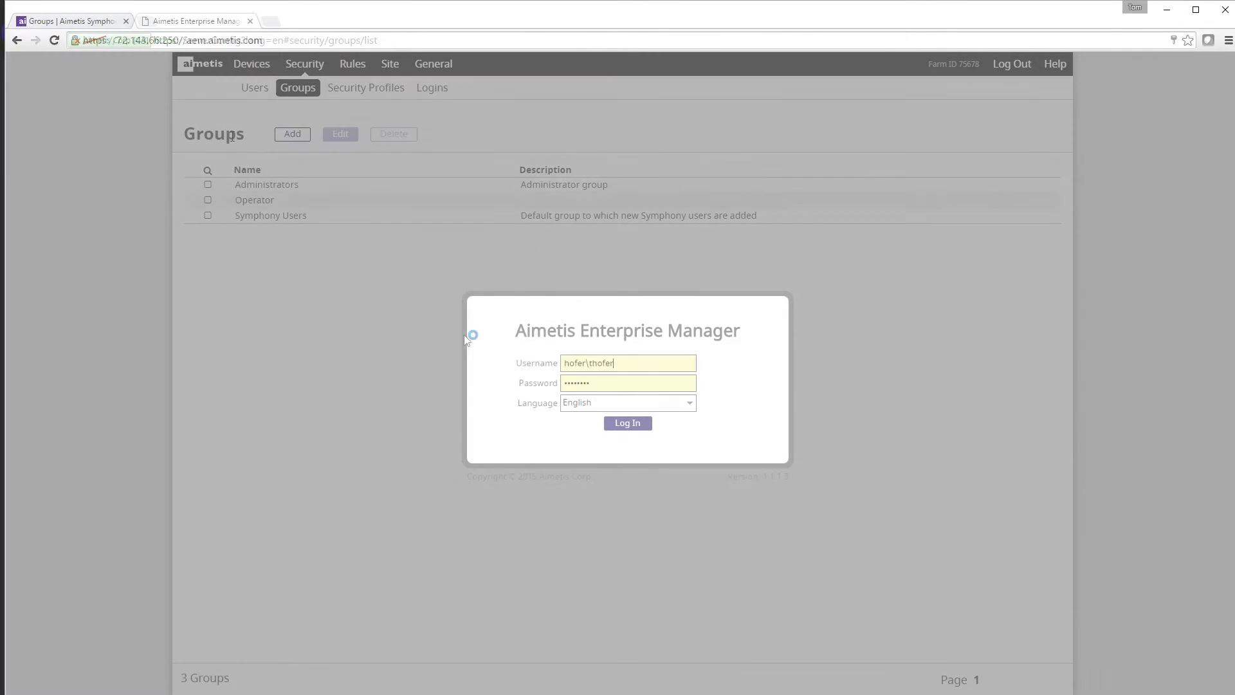
# - Sign in to Aimetis Enterprise Manager to reach the dashboard
pyautogui.click(626, 423)
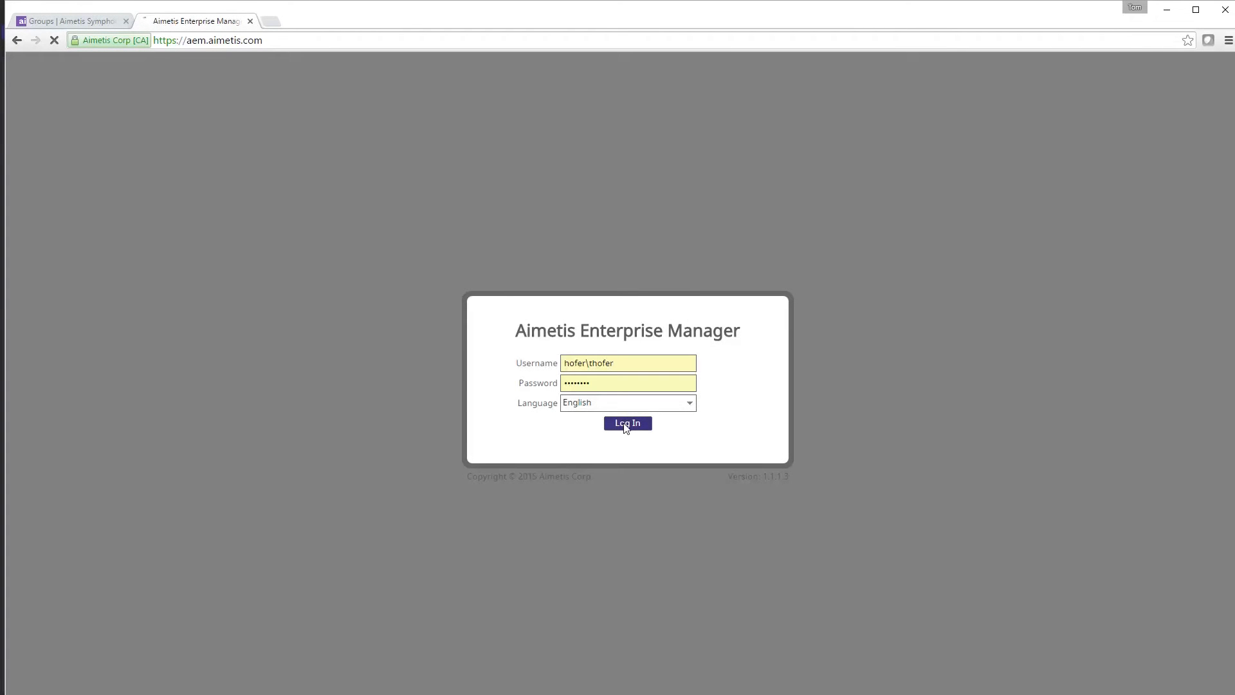
pyautogui.click(626, 424)
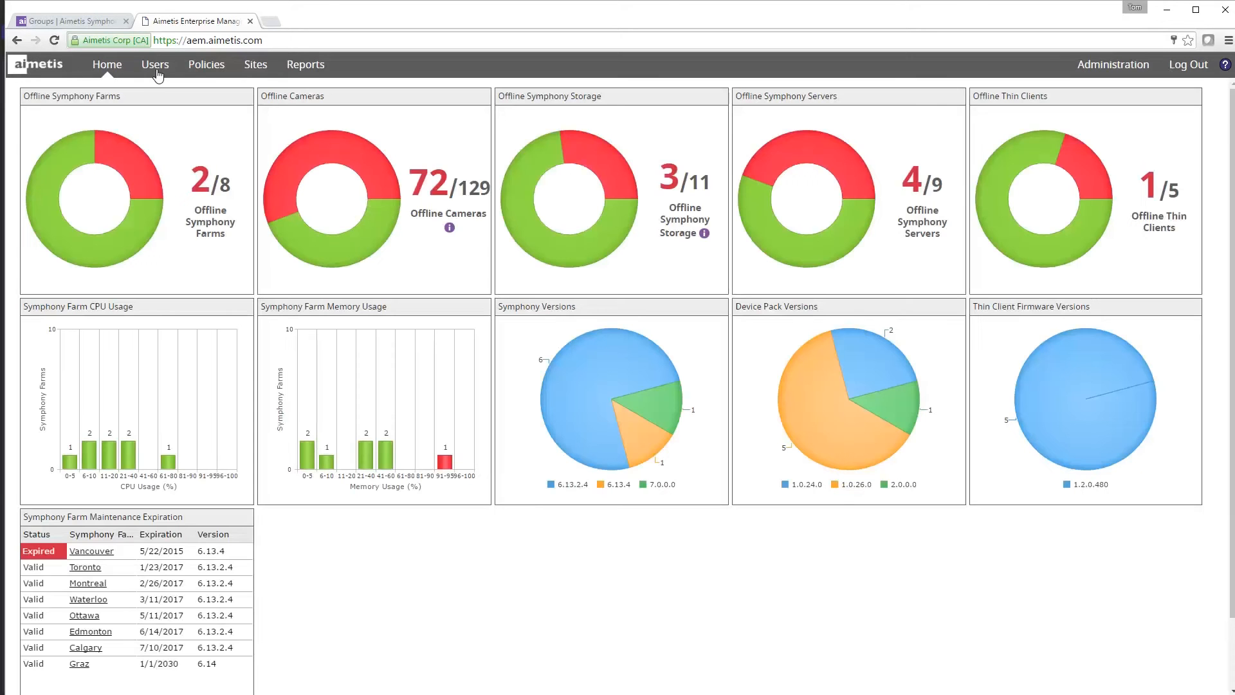
pyautogui.click(155, 64)
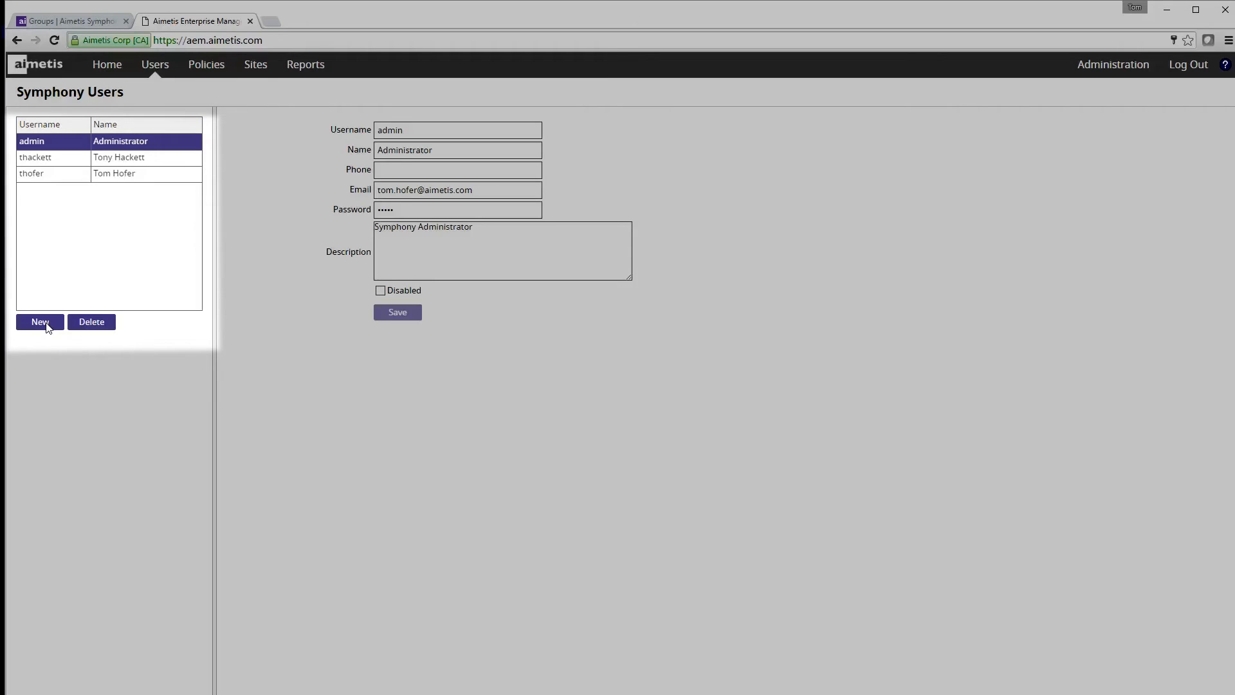
pyautogui.click(40, 322)
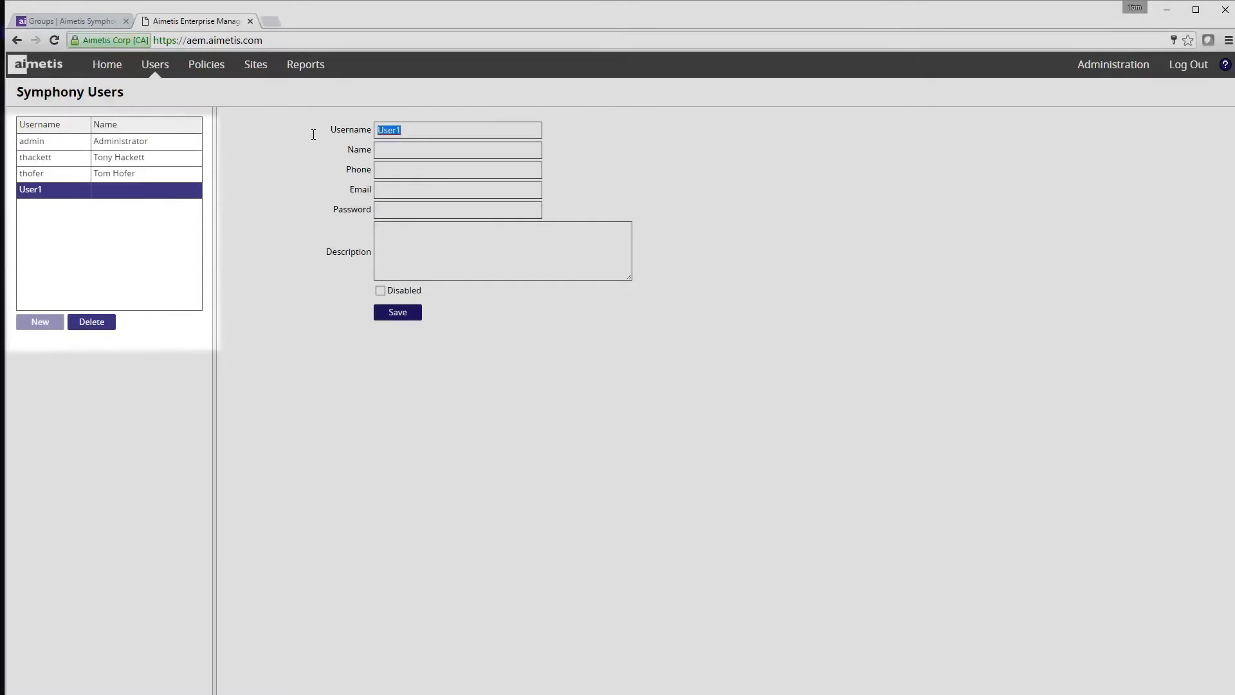
pyautogui.write('mru')
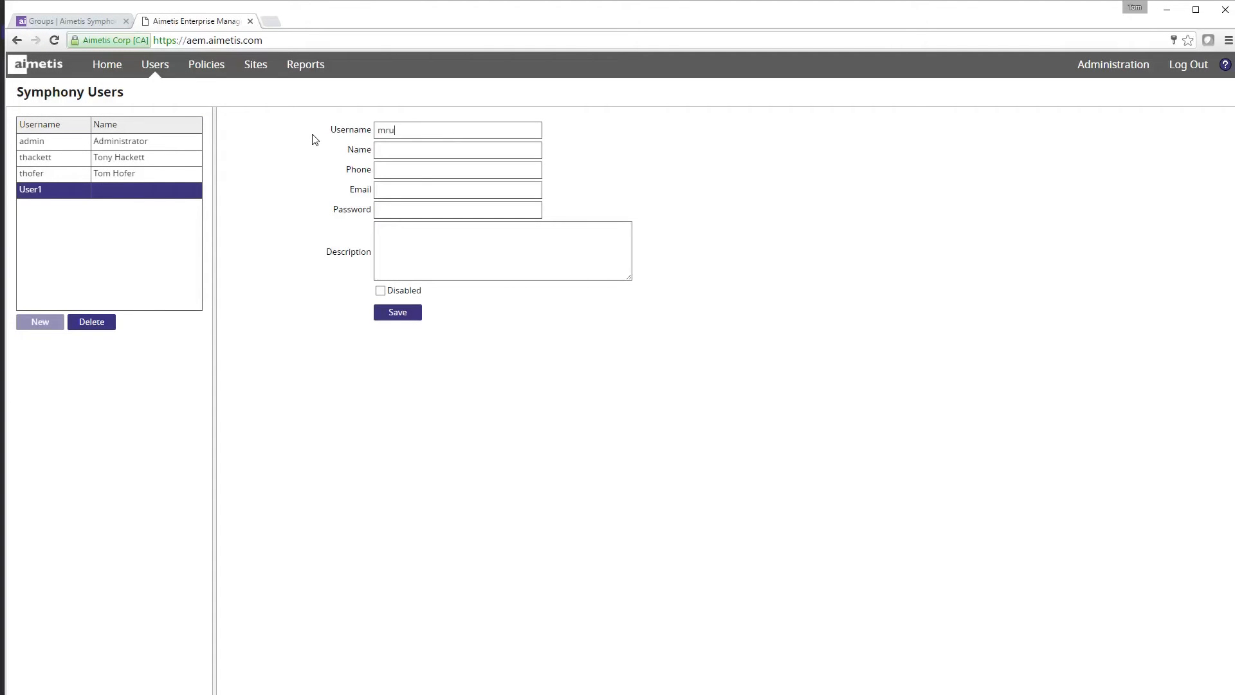
pyautogui.write('Michael')
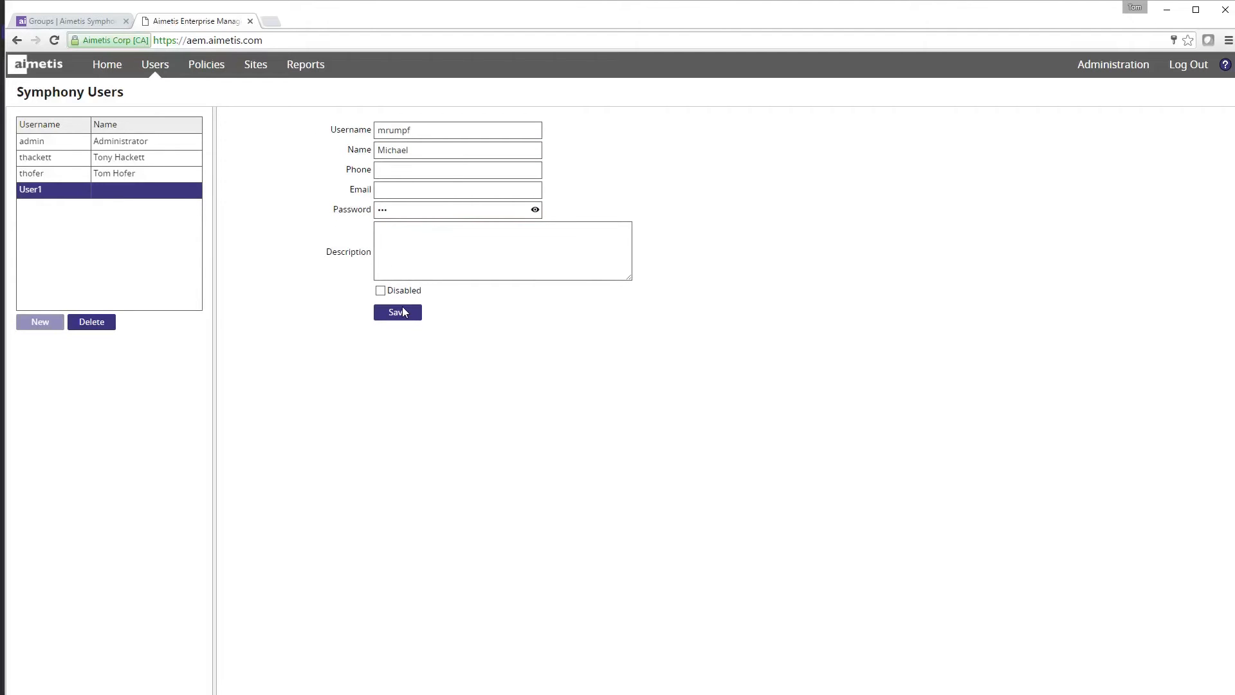
pyautogui.click(51, 141)
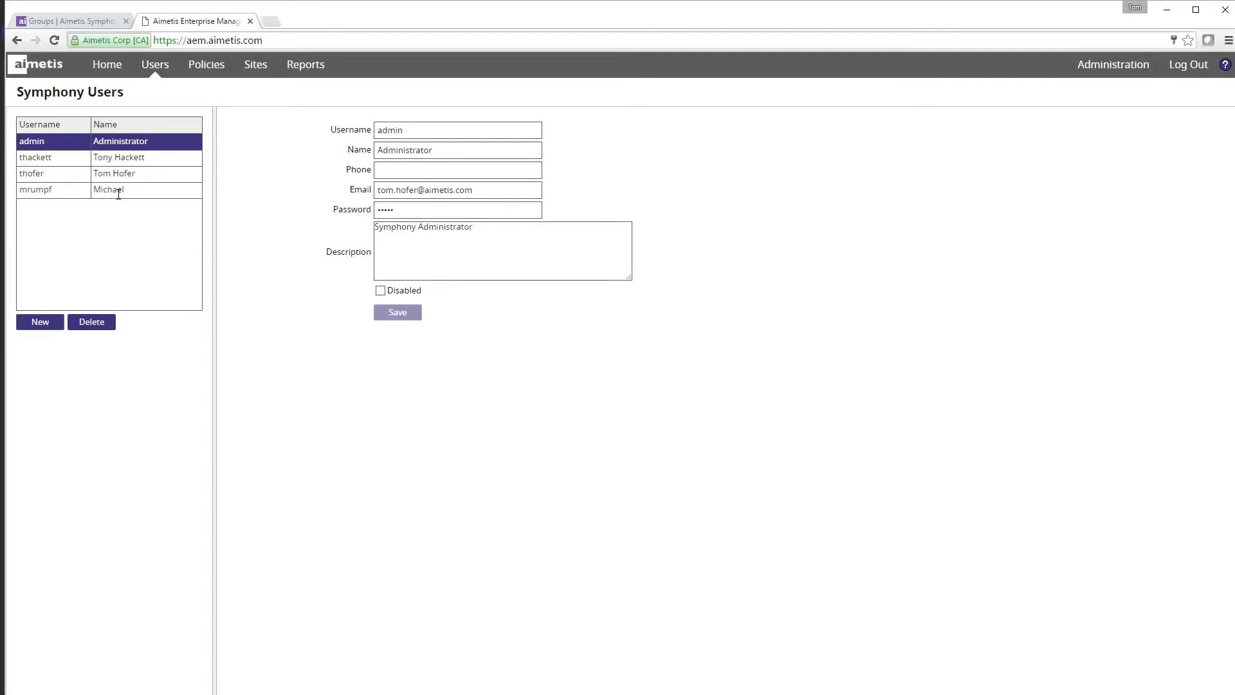
pyautogui.moveTo(203, 72)
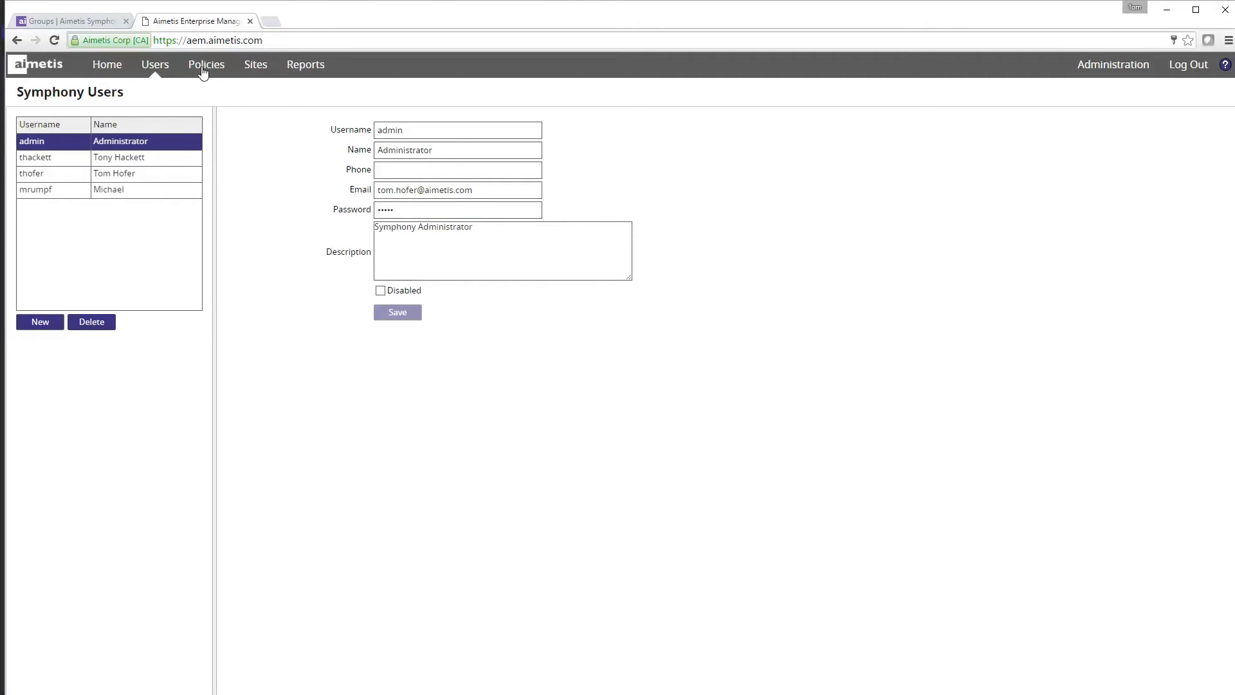
# - Create a new policy named Operator with policy type User Groups
pyautogui.click(206, 65)
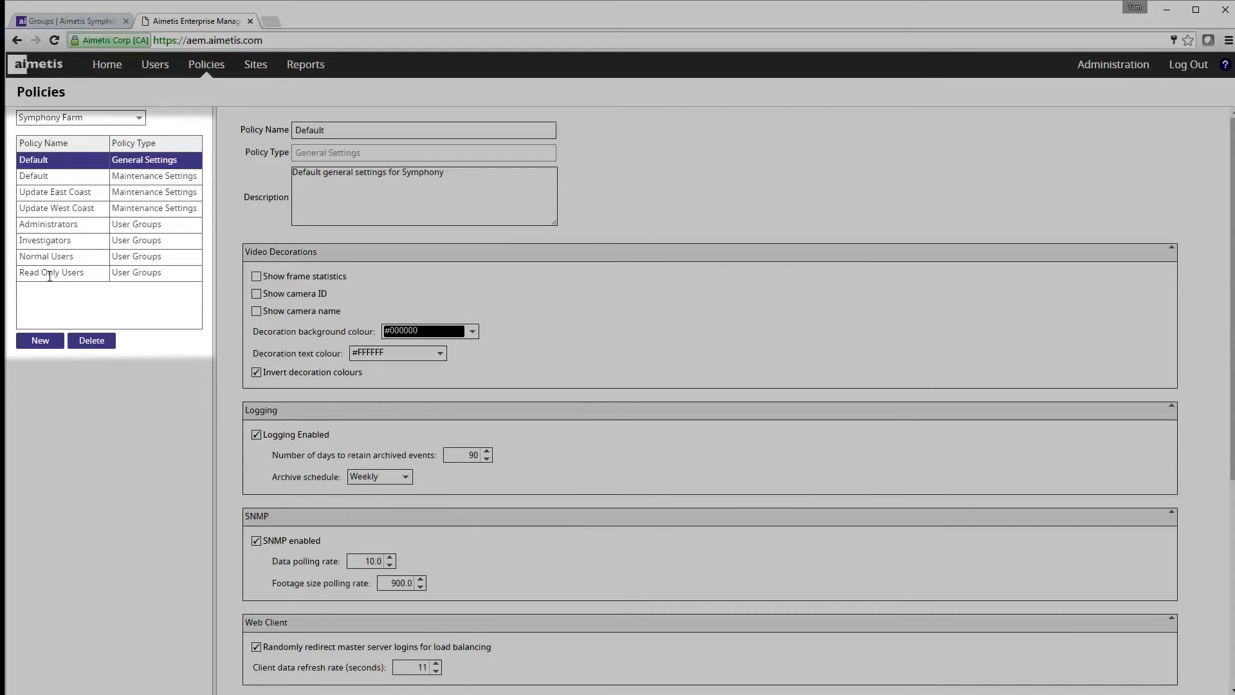
pyautogui.click(40, 340)
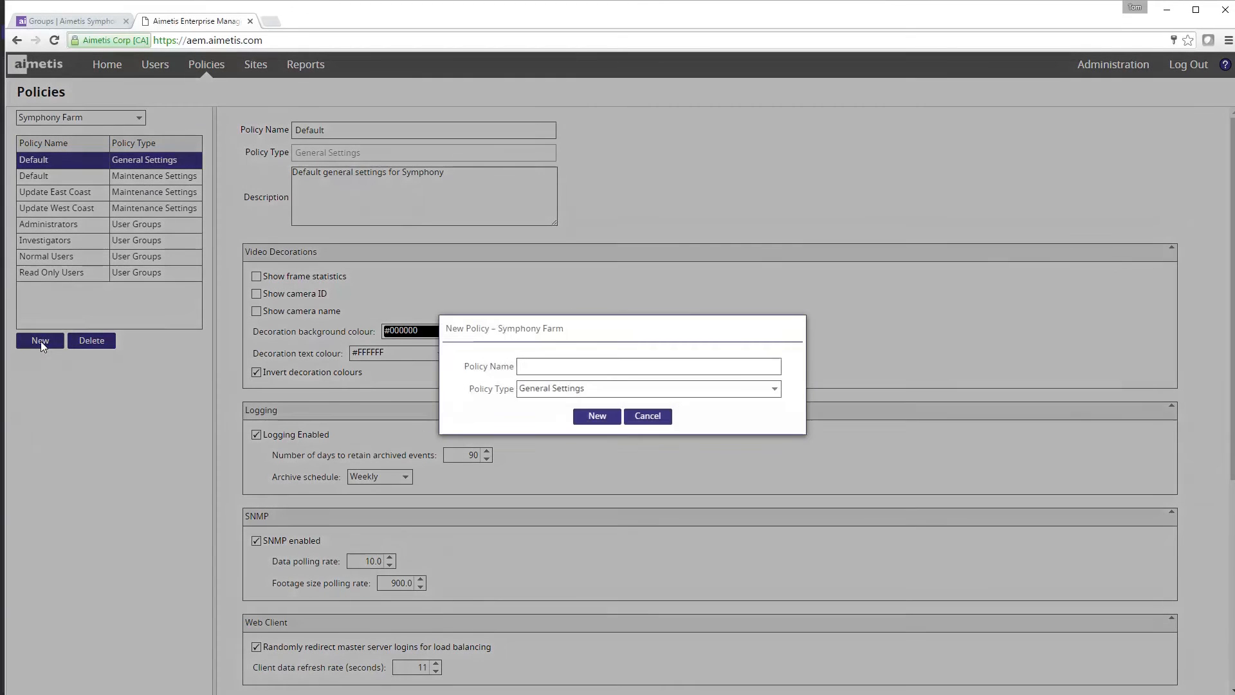
pyautogui.click(647, 365)
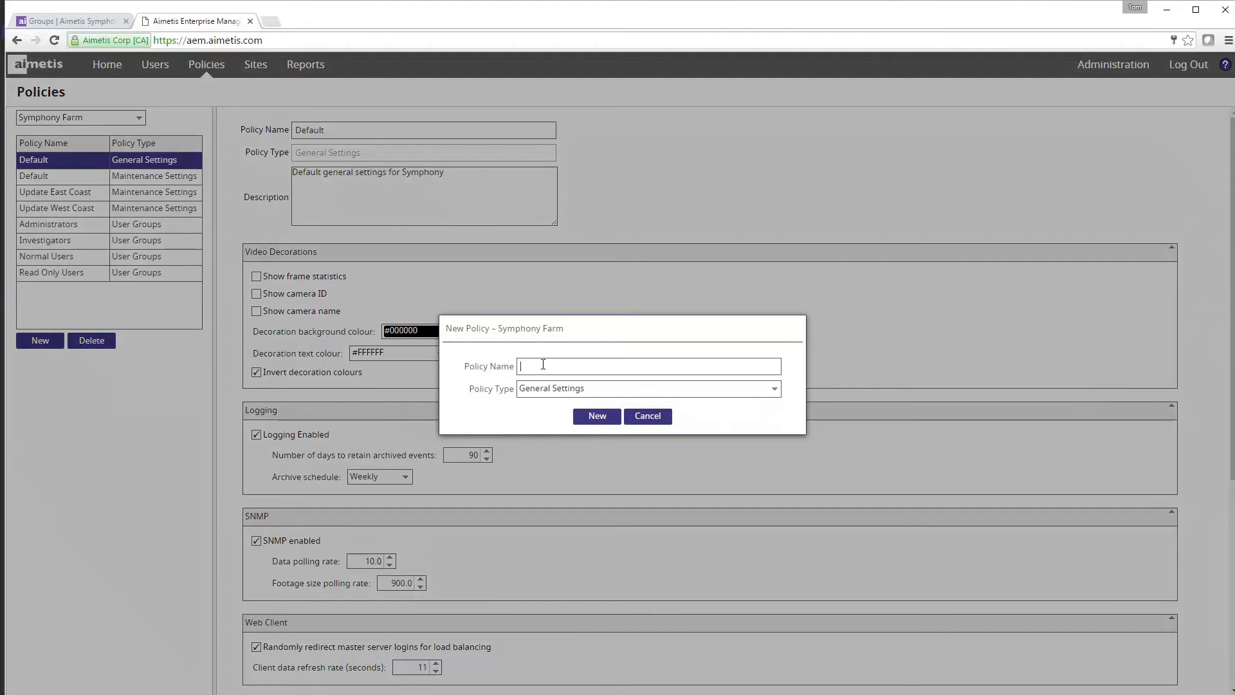
pyautogui.write('Open')
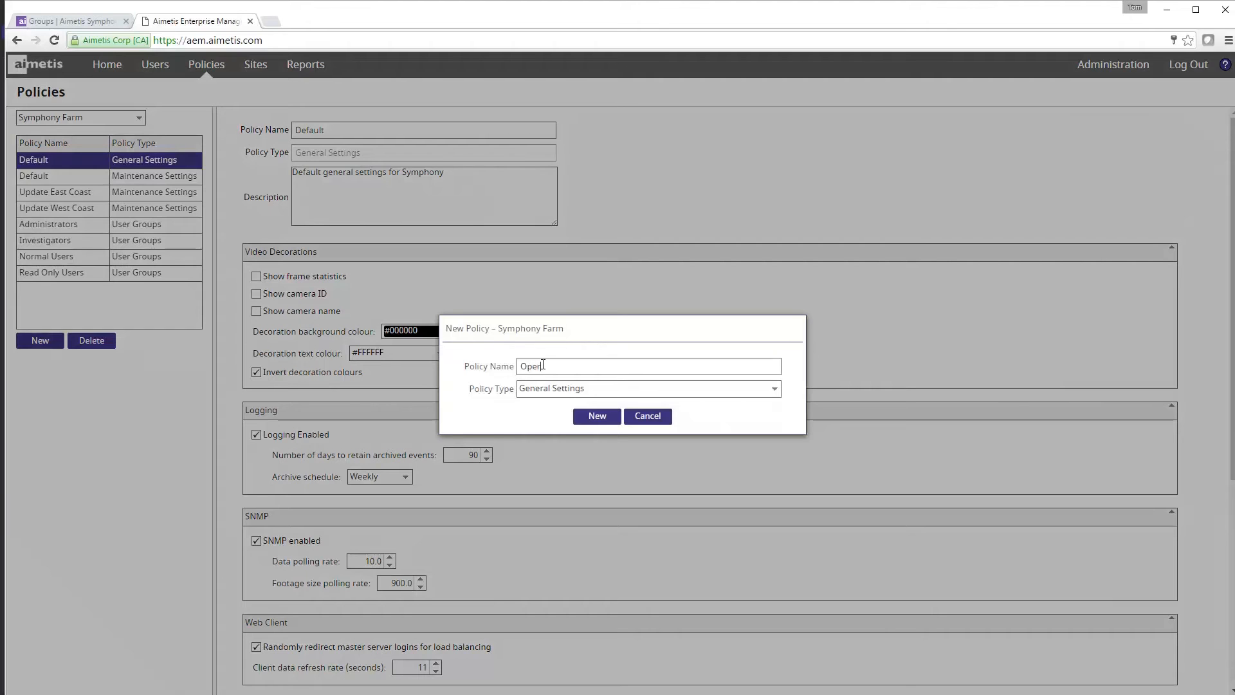
pyautogui.write('ator')
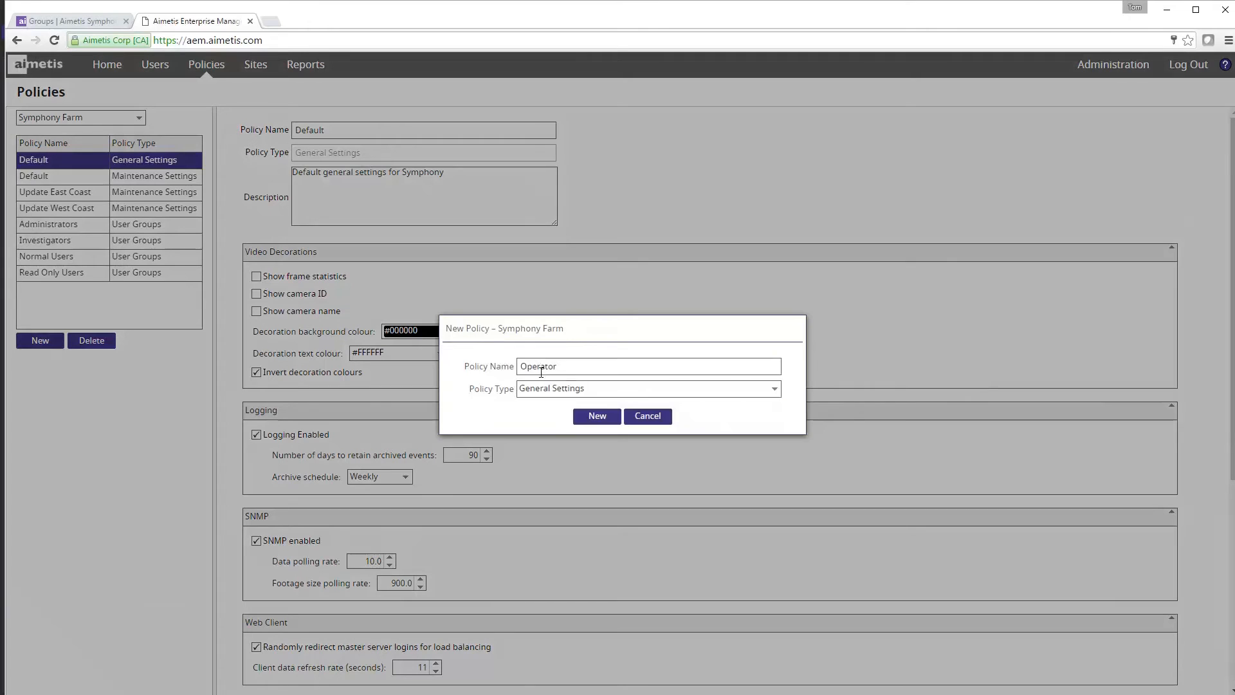
pyautogui.click(645, 387)
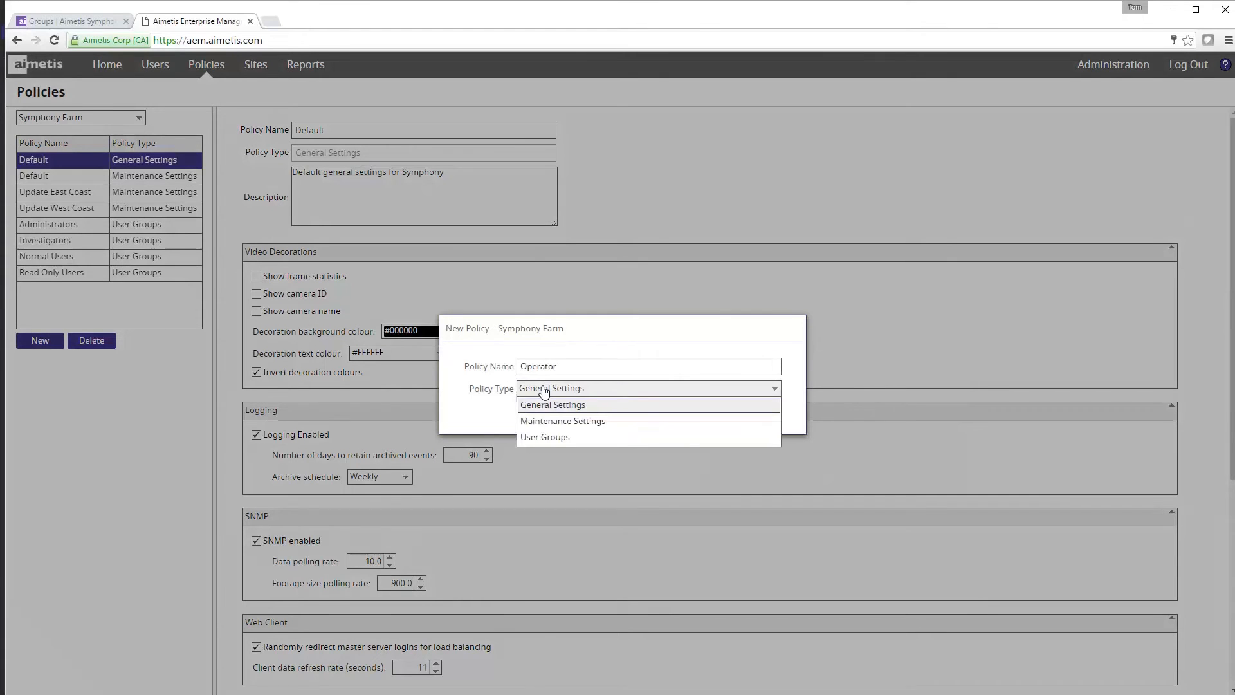
pyautogui.moveTo(544, 437)
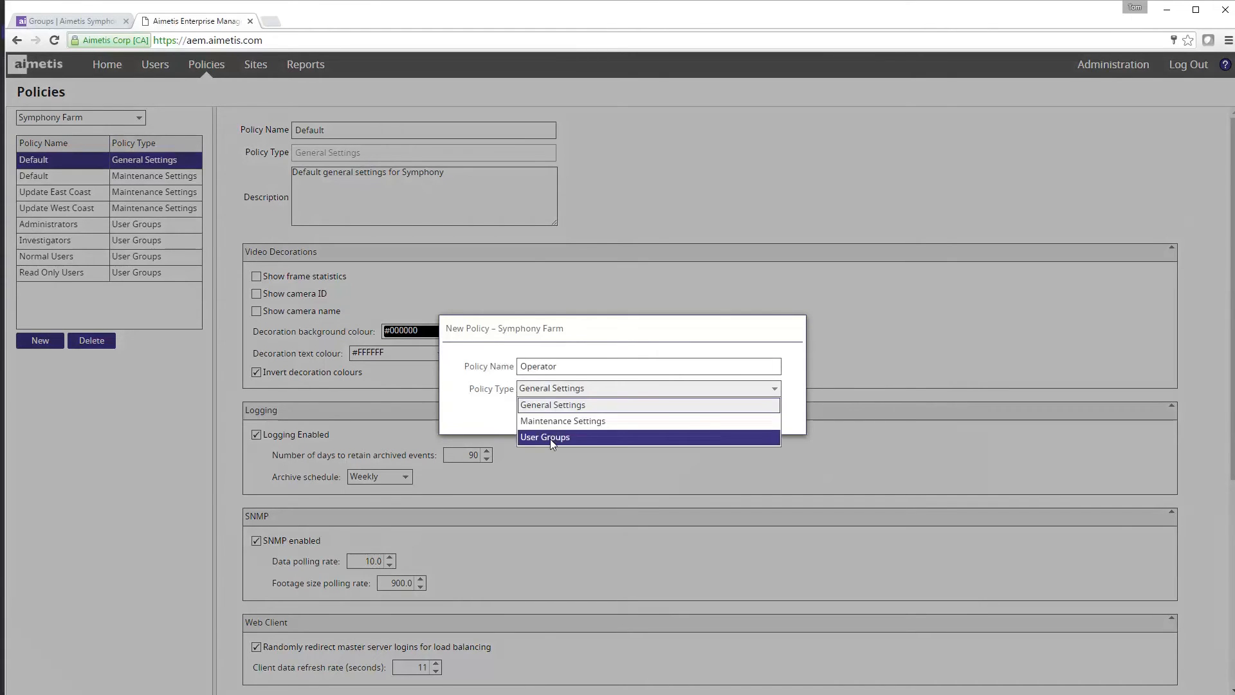
pyautogui.click(544, 436)
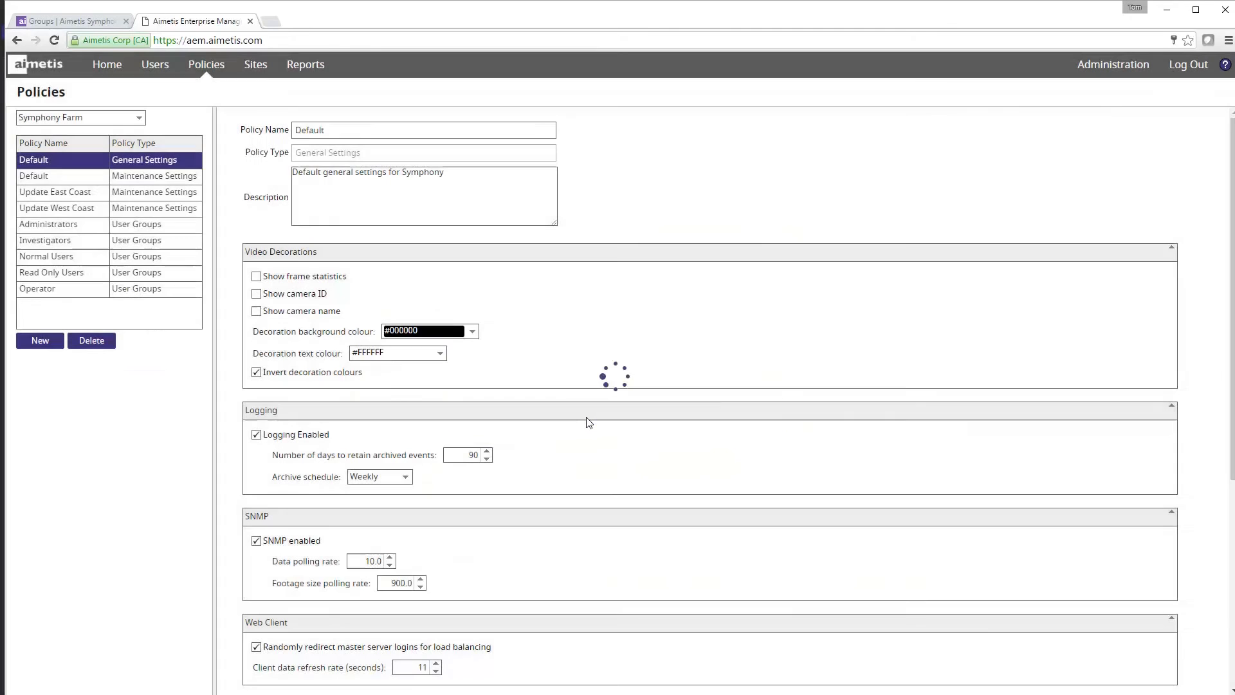
# - Review the Operator policy's User Group Rights list, most of them allowed
pyautogui.click(37, 288)
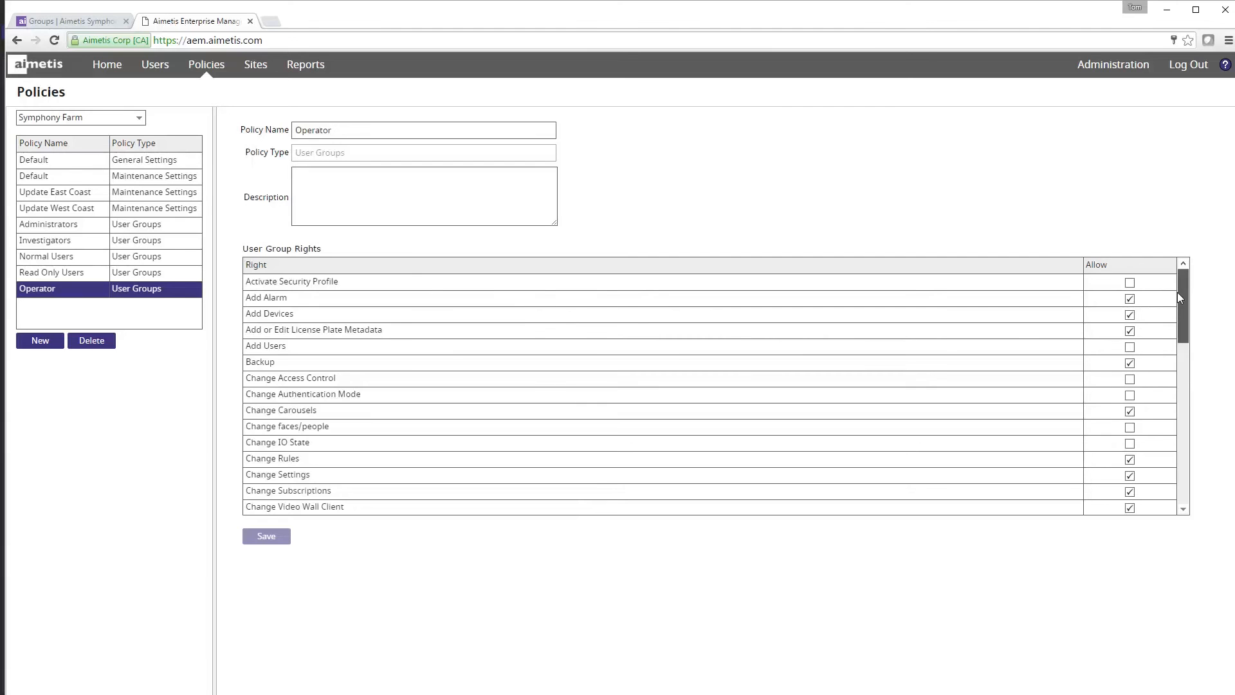
pyautogui.scroll(-3)
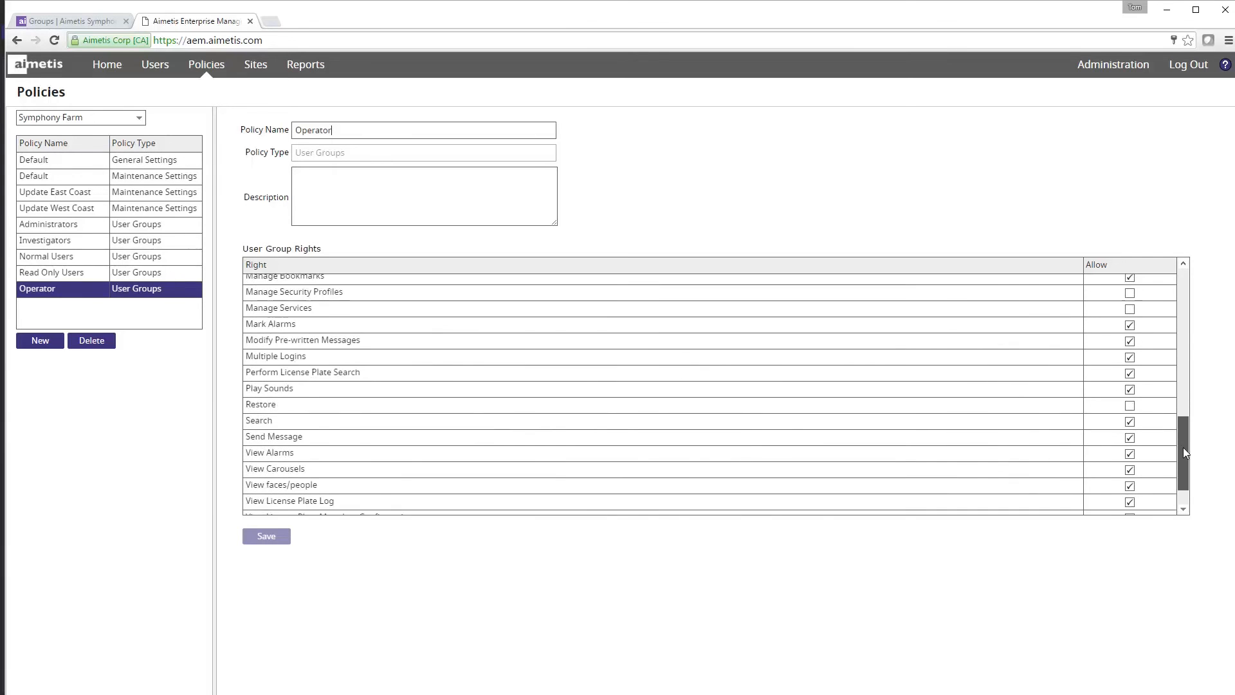
pyautogui.scroll(-3)
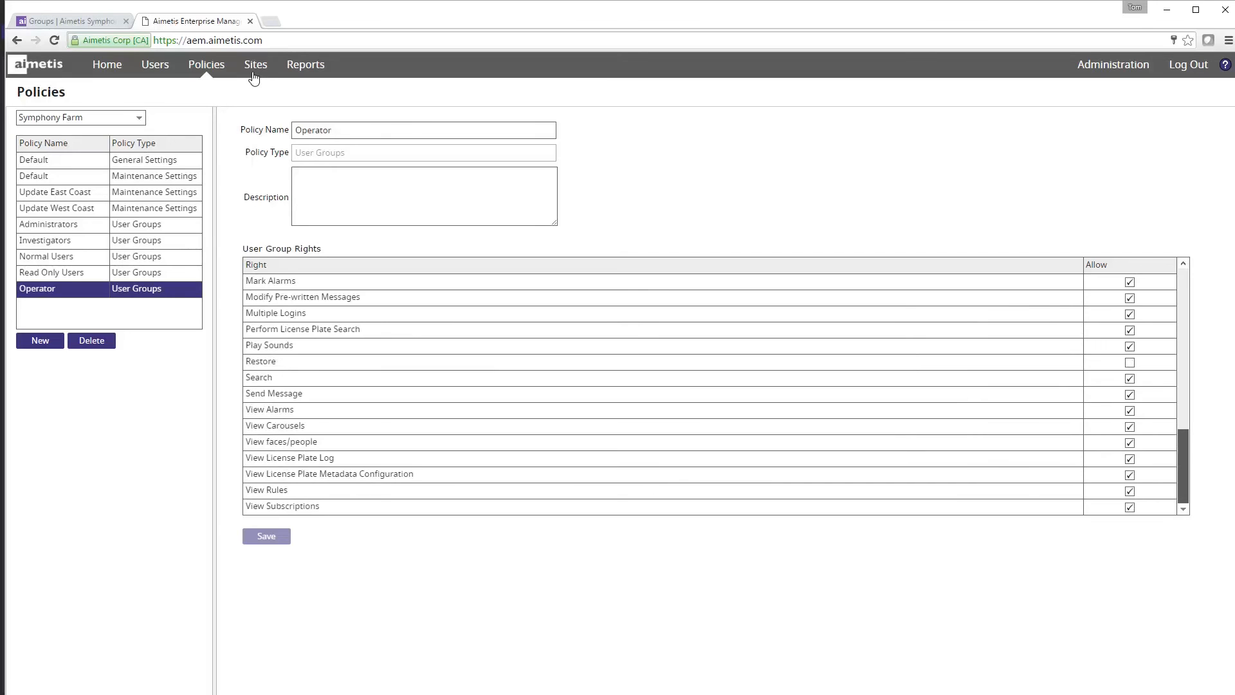
pyautogui.moveTo(253, 73)
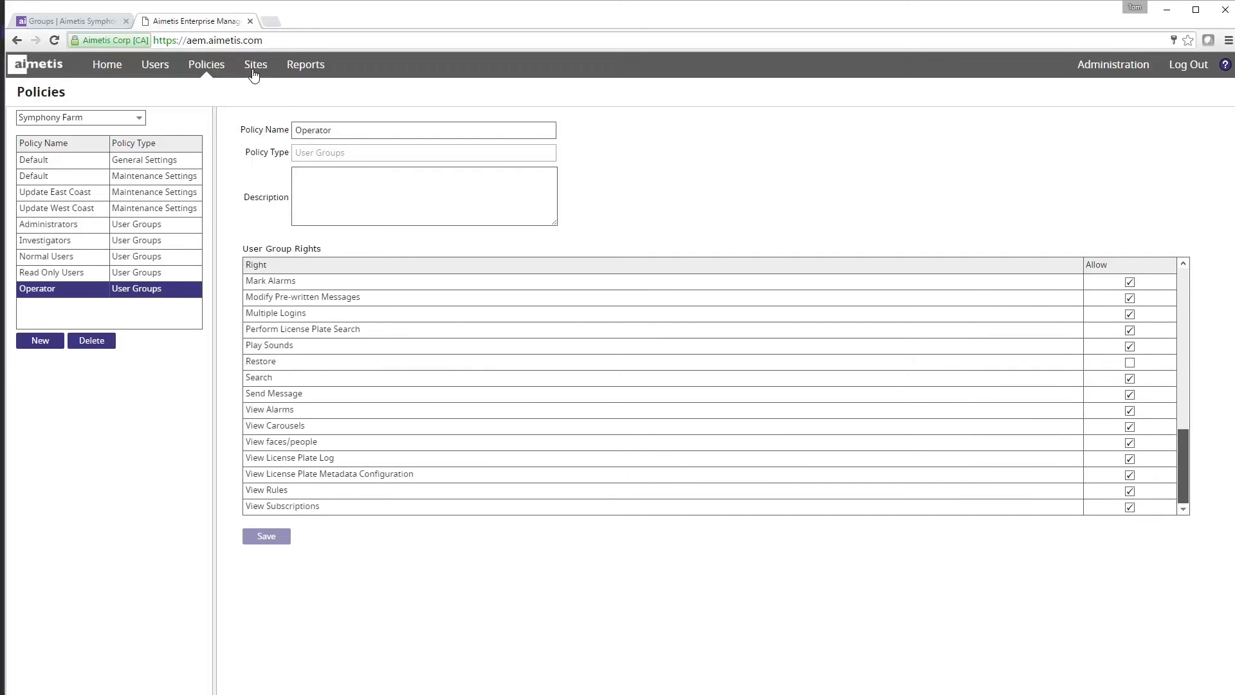
# - Load the East site's management details from the Branches folder in Sites
pyautogui.click(255, 64)
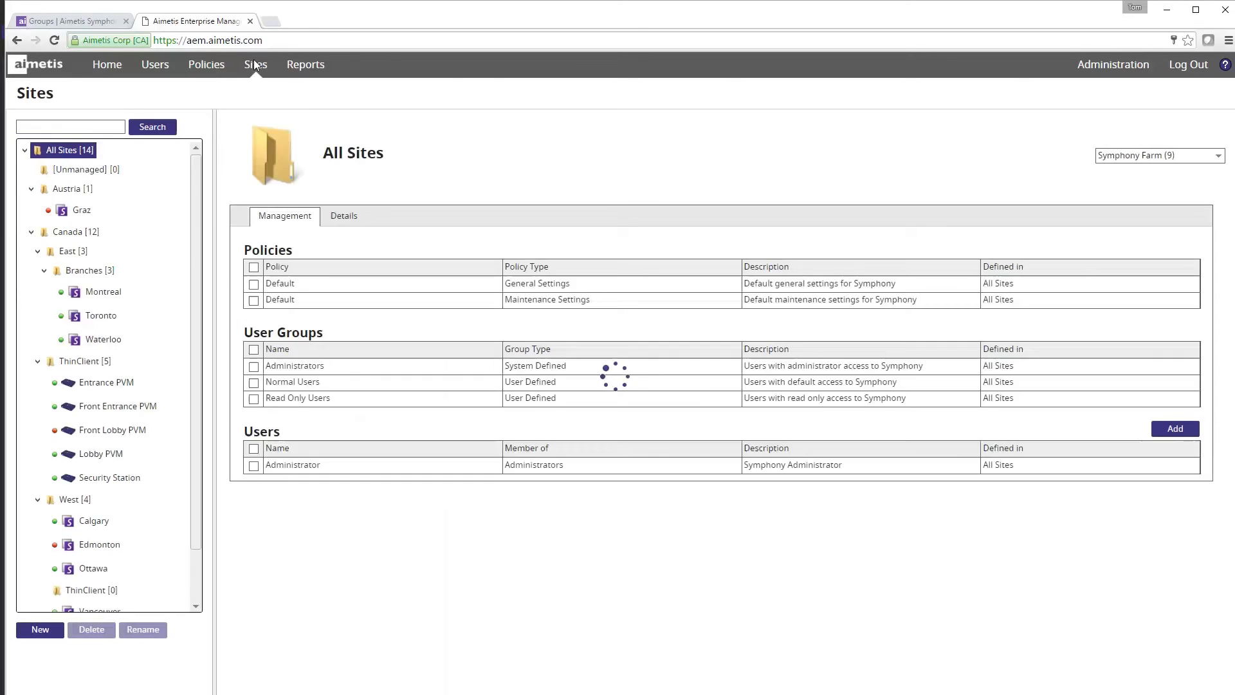
pyautogui.click(90, 270)
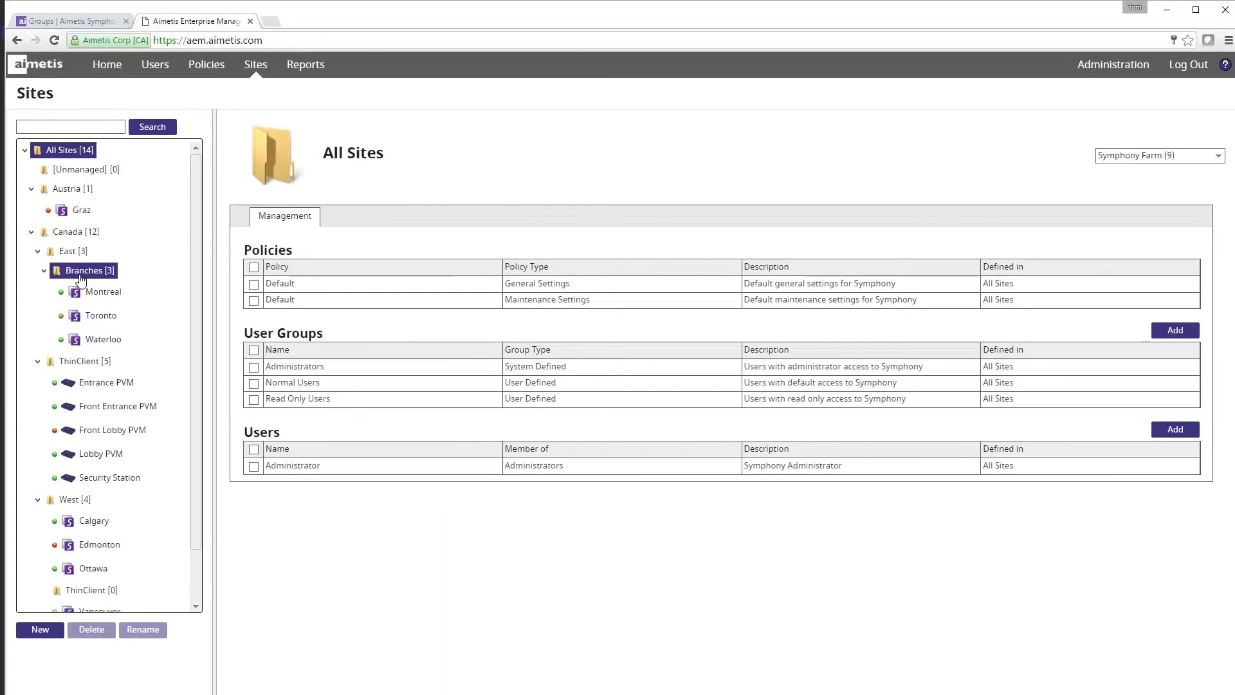
pyautogui.click(68, 250)
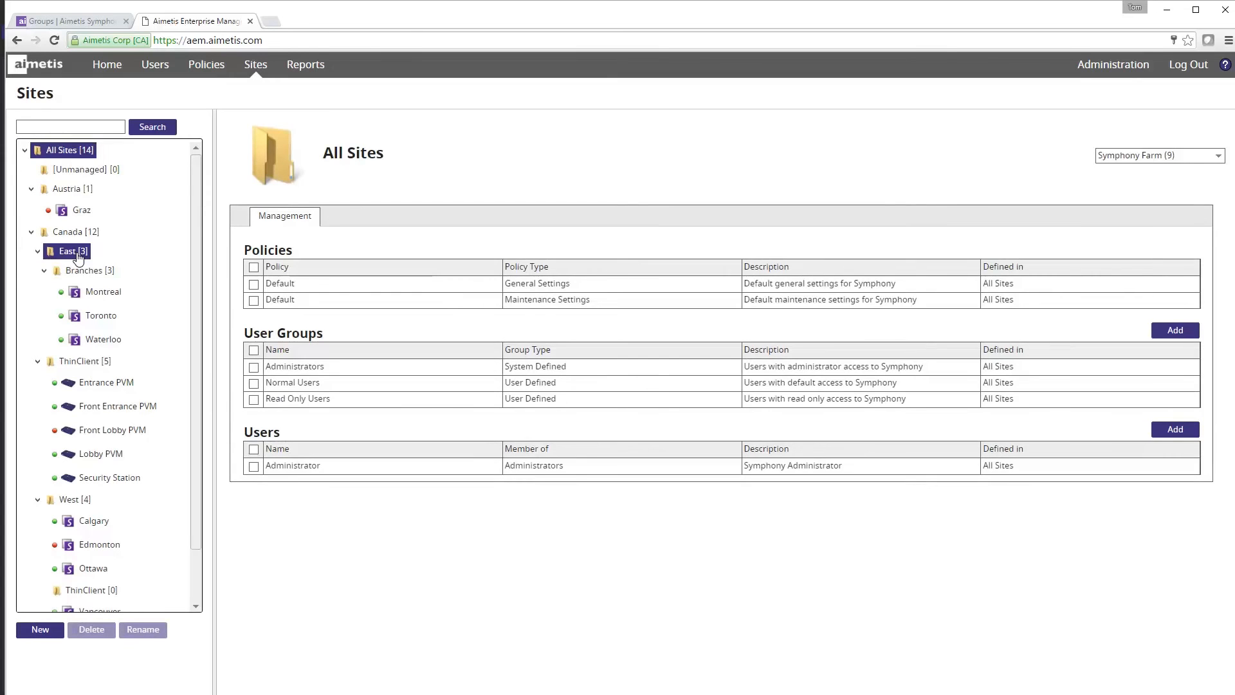
pyautogui.click(67, 250)
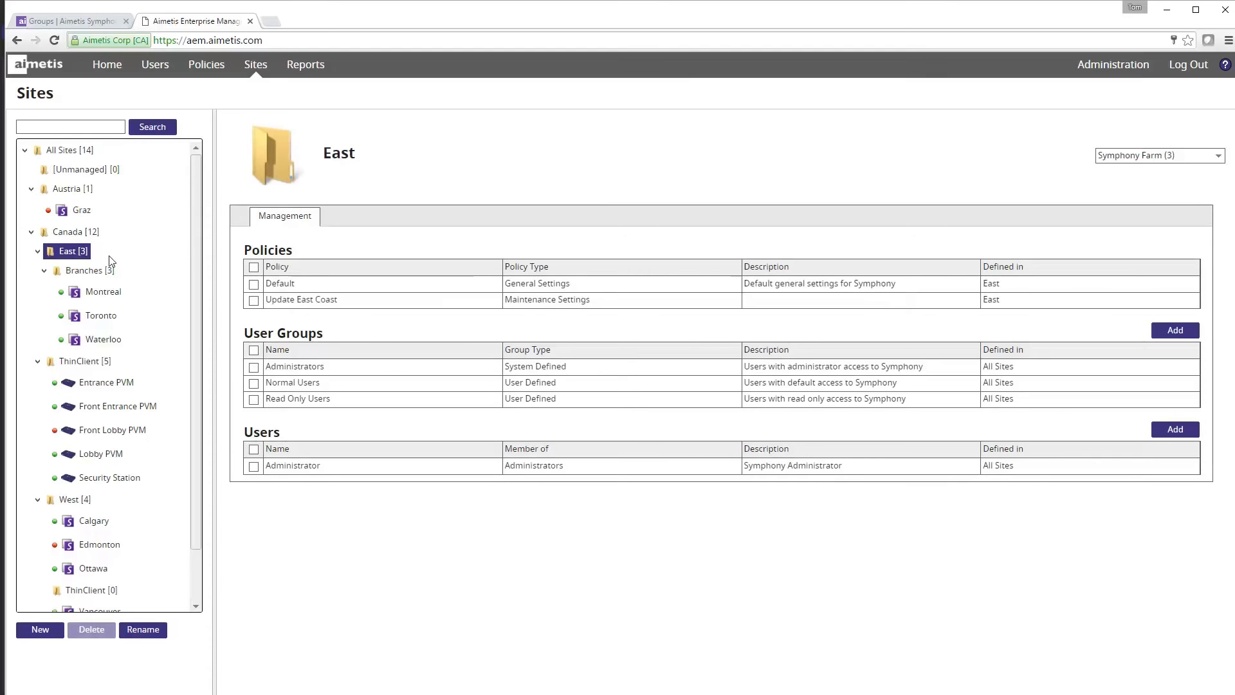
pyautogui.moveTo(1173, 330)
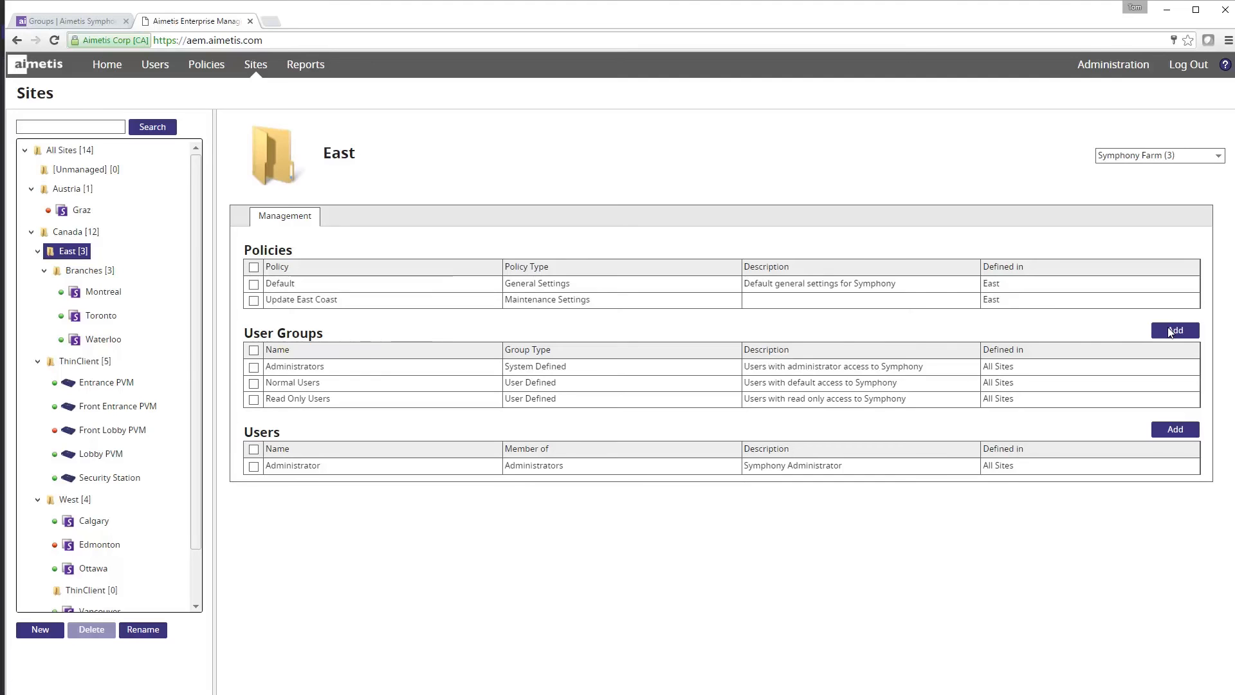
# - Add the Operator user group to the East site
pyautogui.click(1174, 331)
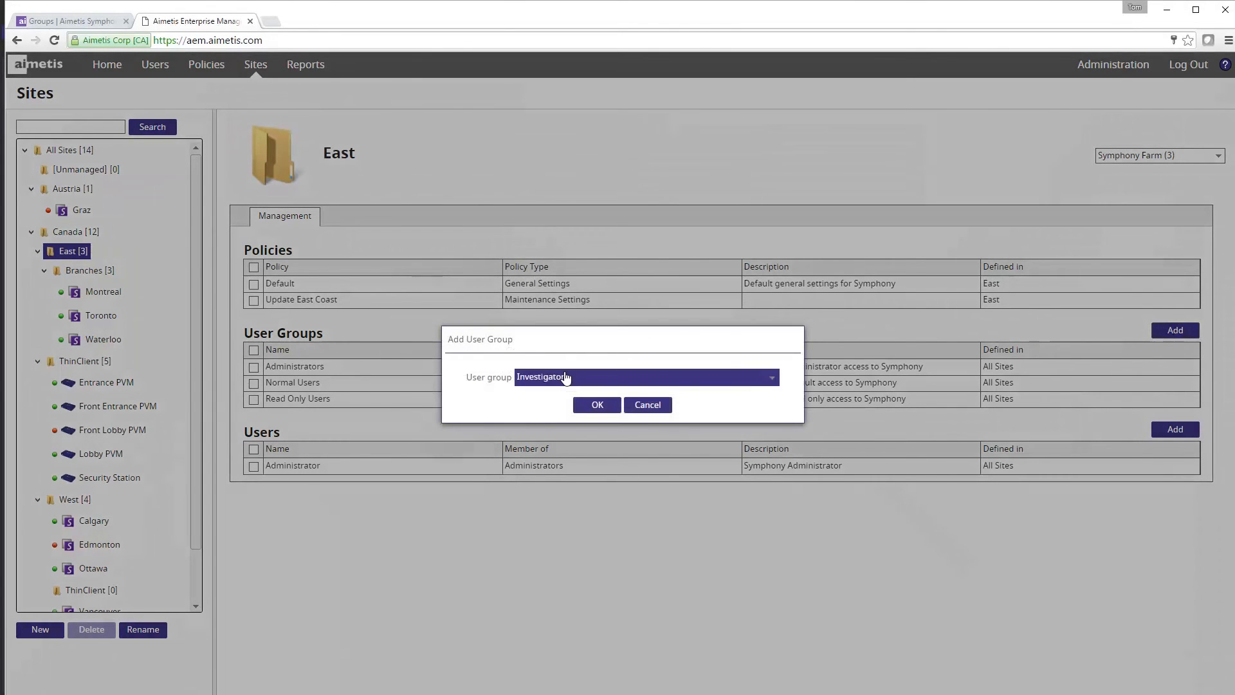
pyautogui.click(644, 377)
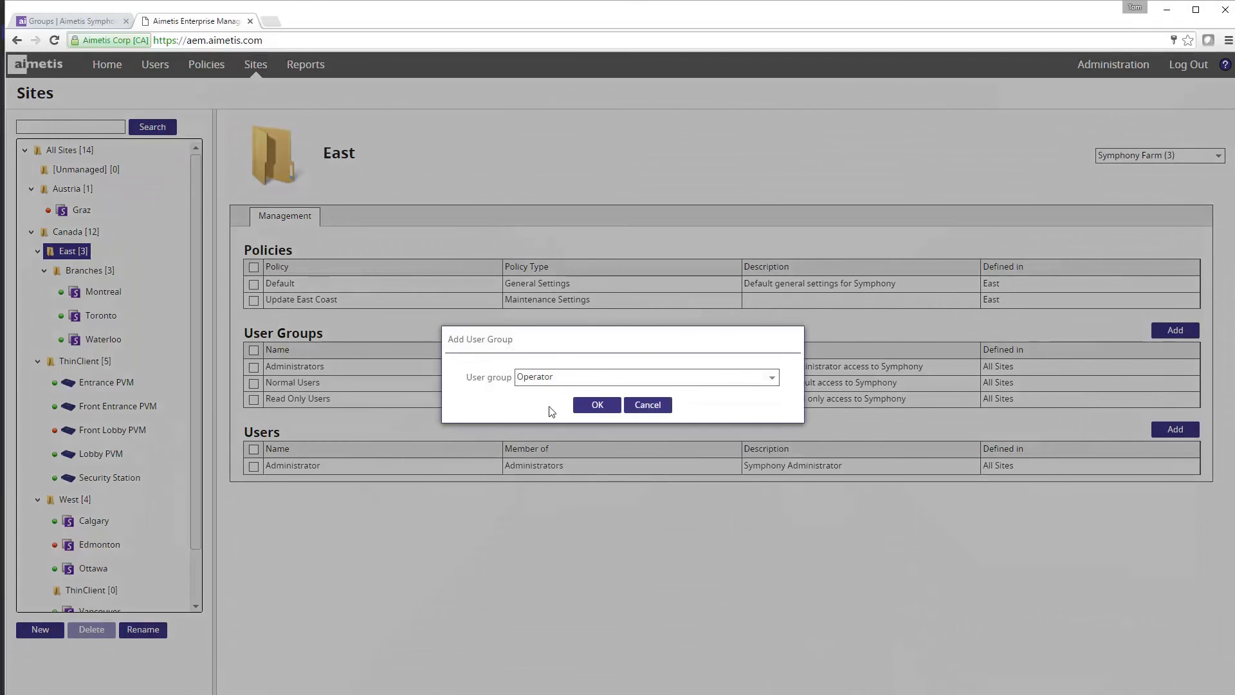
pyautogui.click(596, 404)
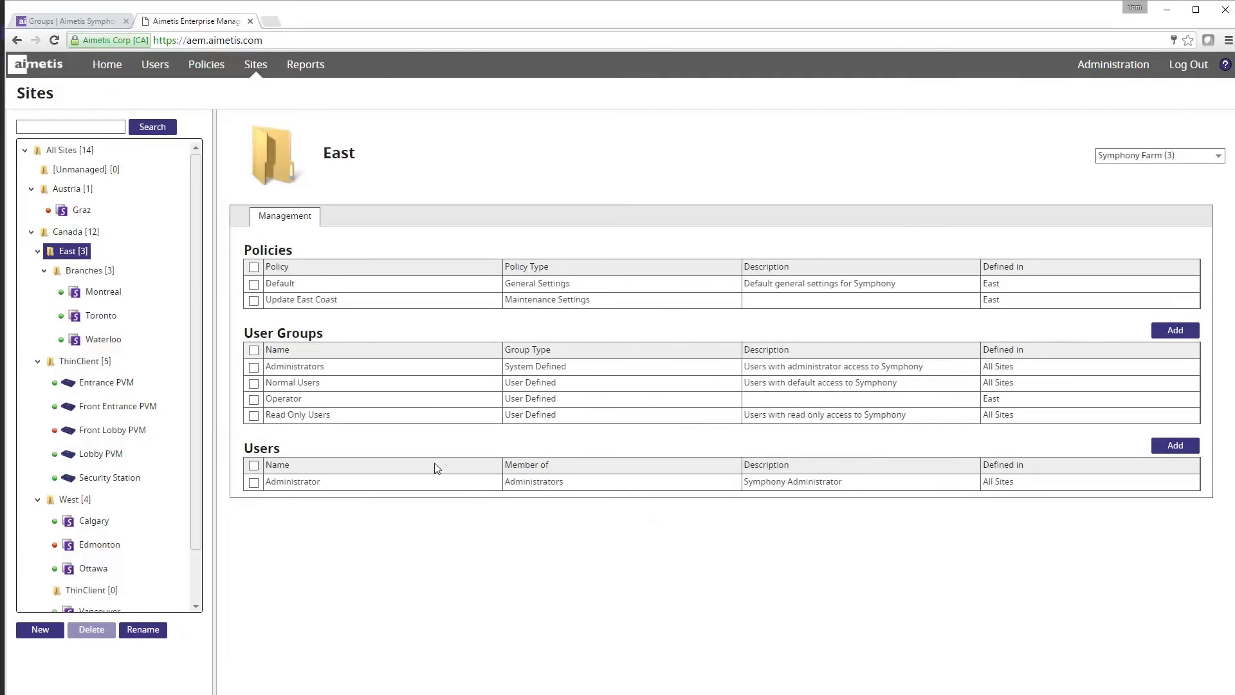
# - Add user Michael to the East site as a member of the Operator group
pyautogui.click(1174, 445)
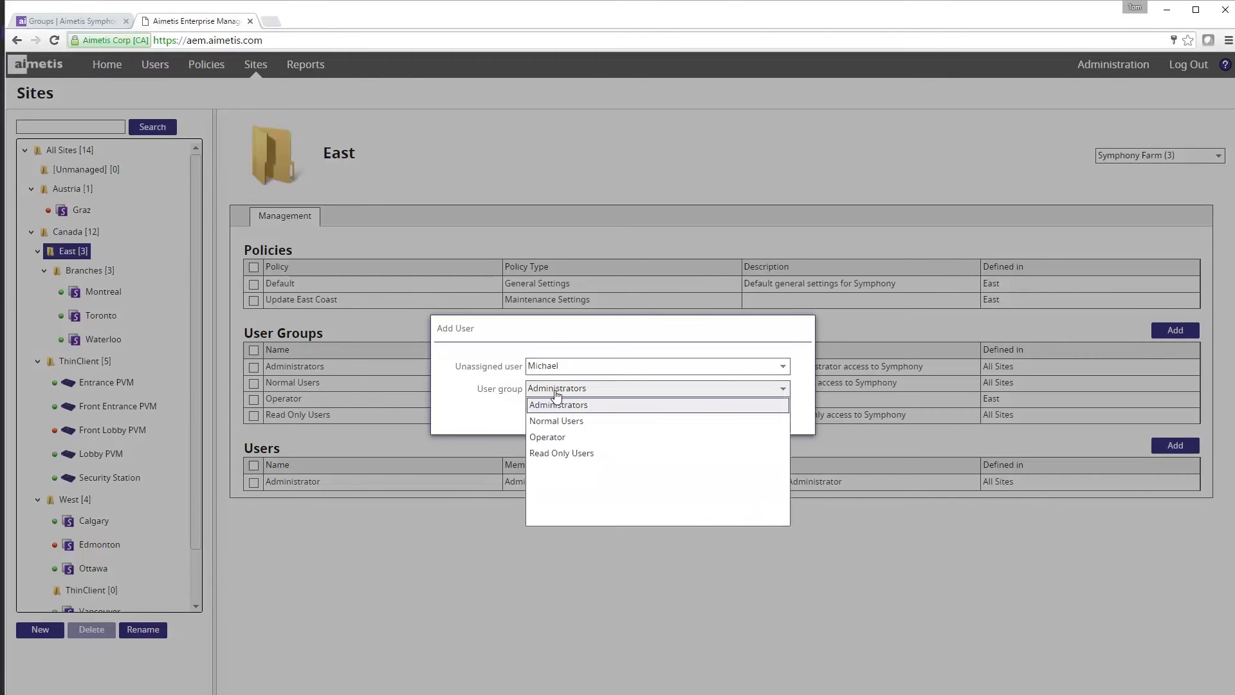
pyautogui.click(548, 436)
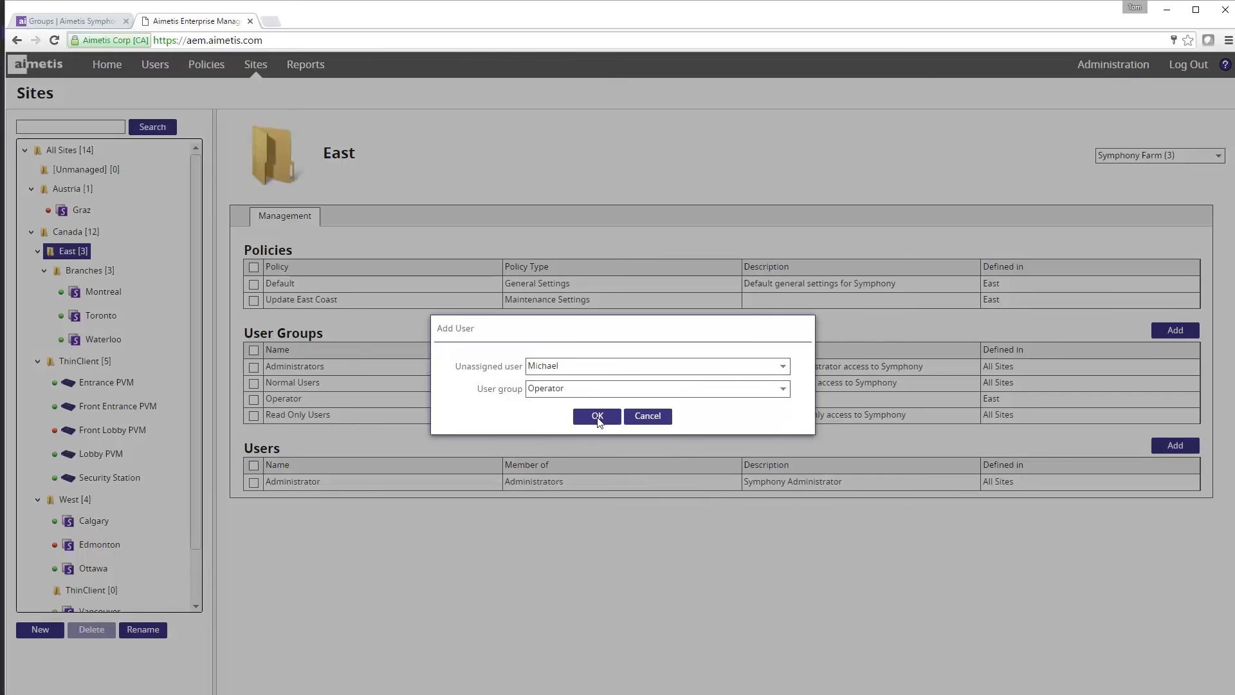
pyautogui.click(595, 416)
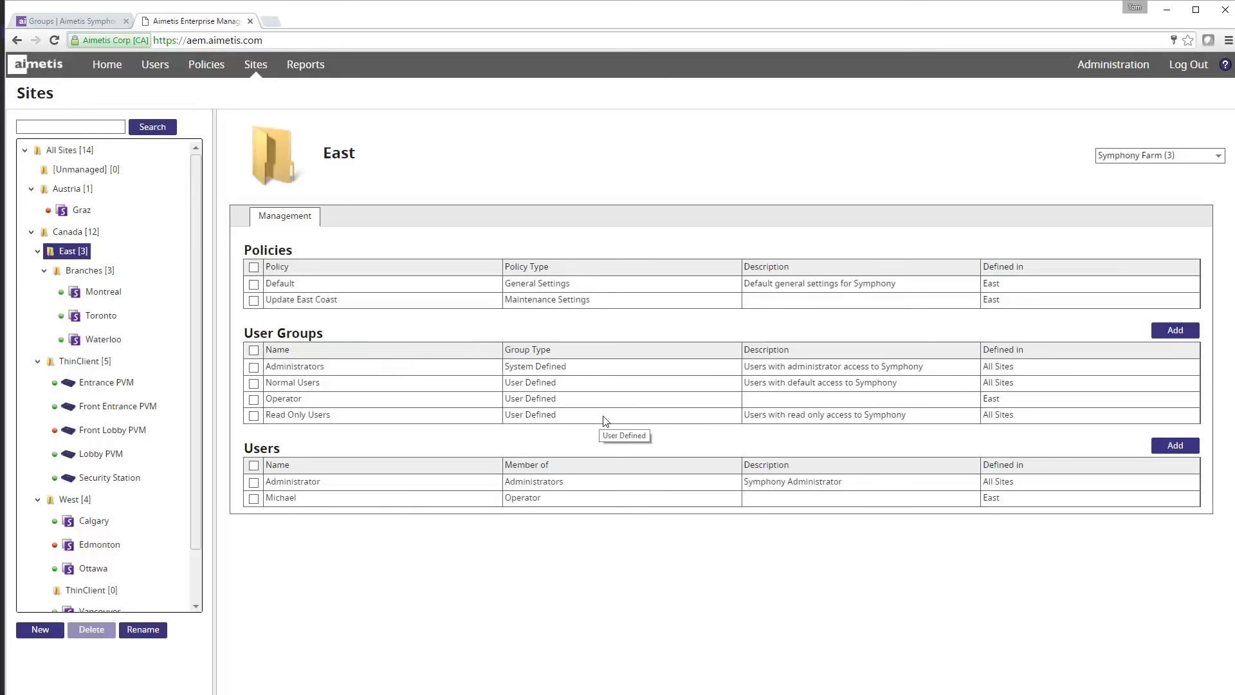
pyautogui.moveTo(431, 154)
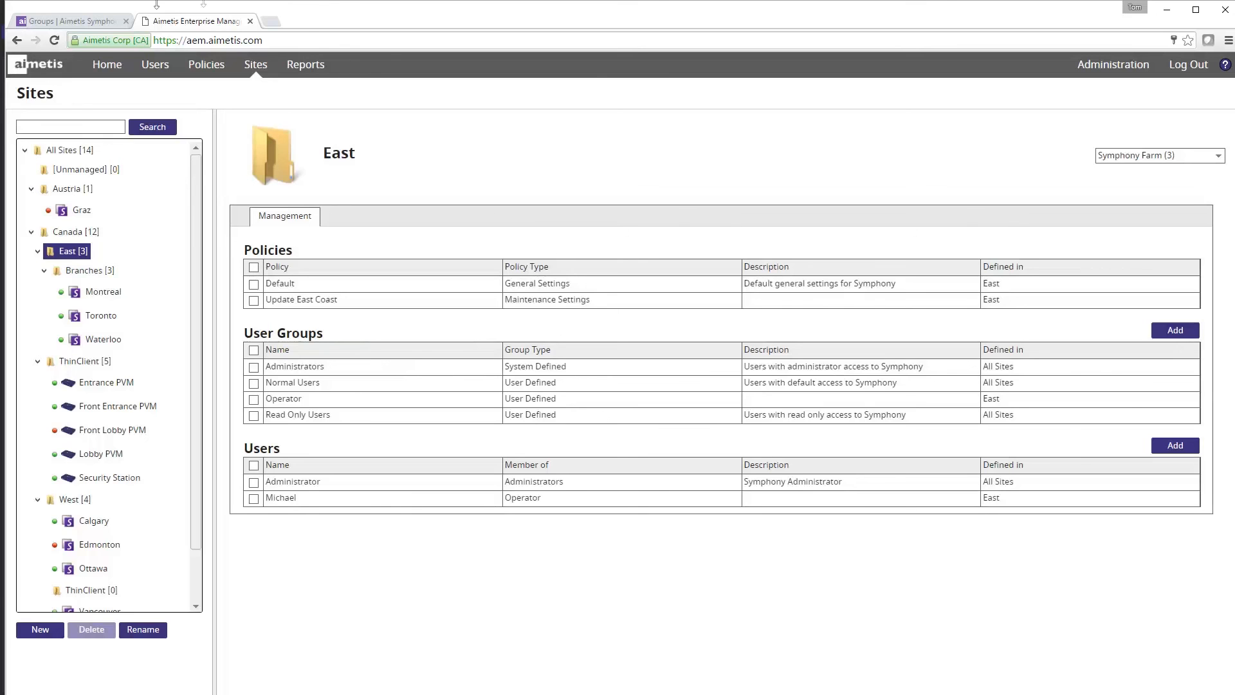
# - Start a new group in Symphony Server Configuration's Security > Groups, parent Symphony Users
pyautogui.click(67, 21)
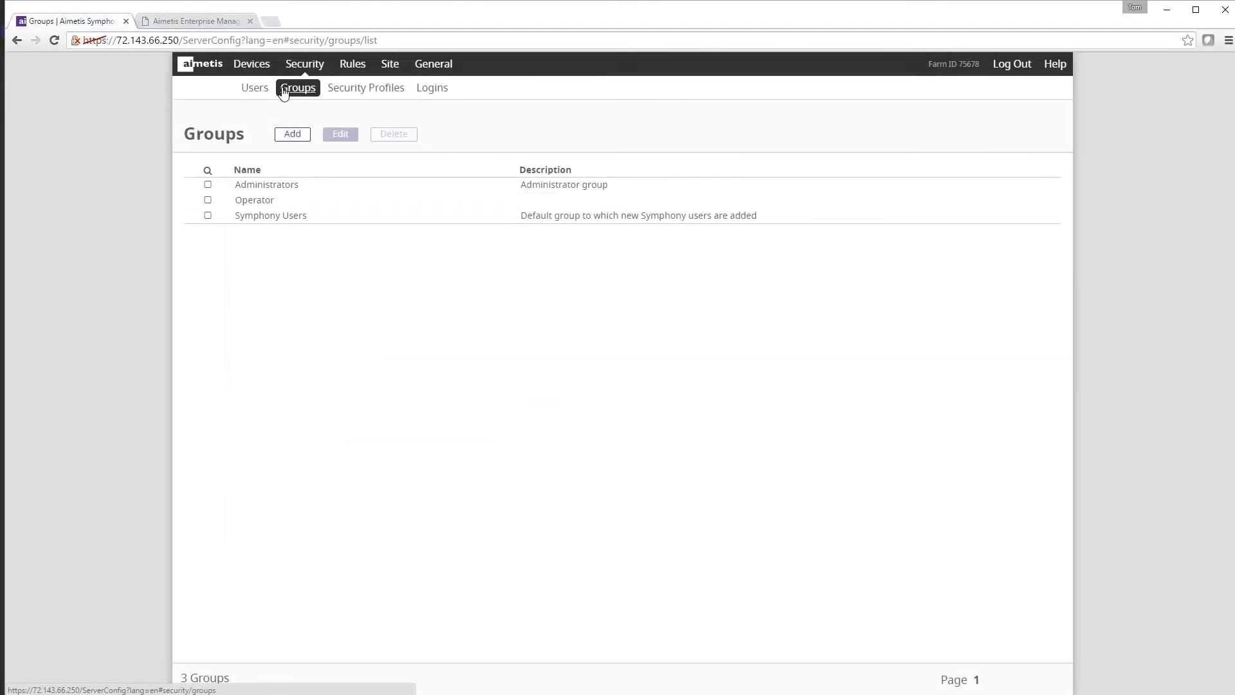
pyautogui.click(292, 132)
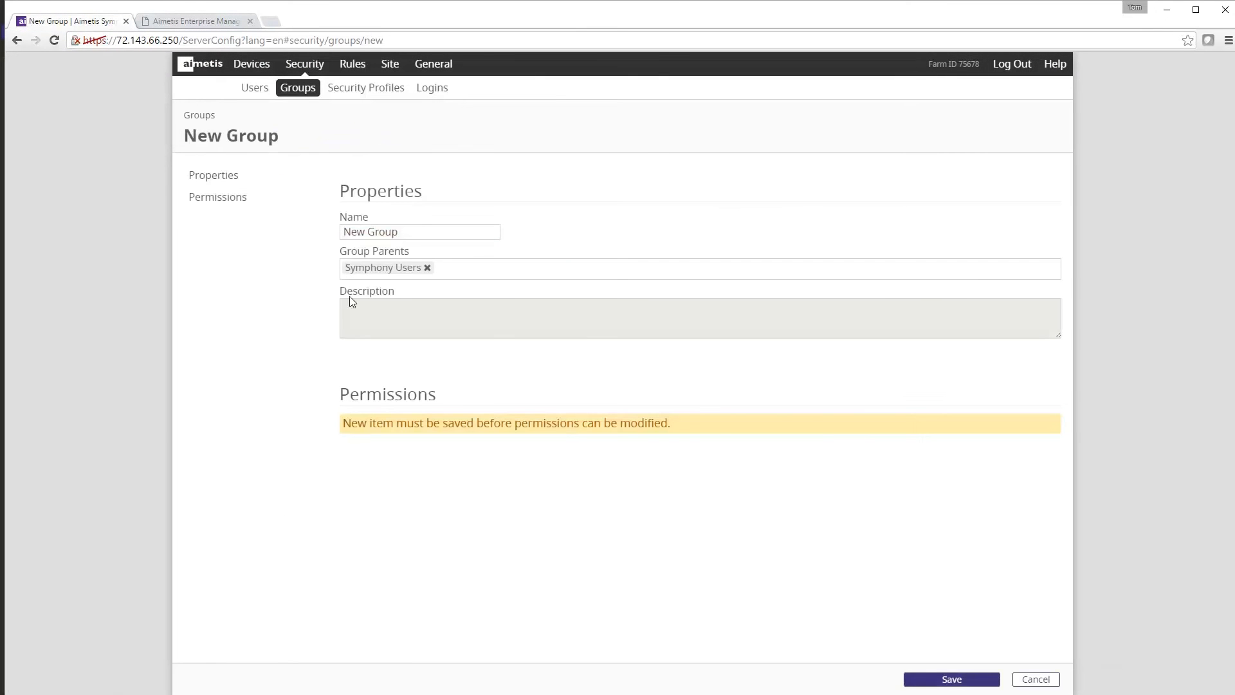
pyautogui.moveTo(393, 263)
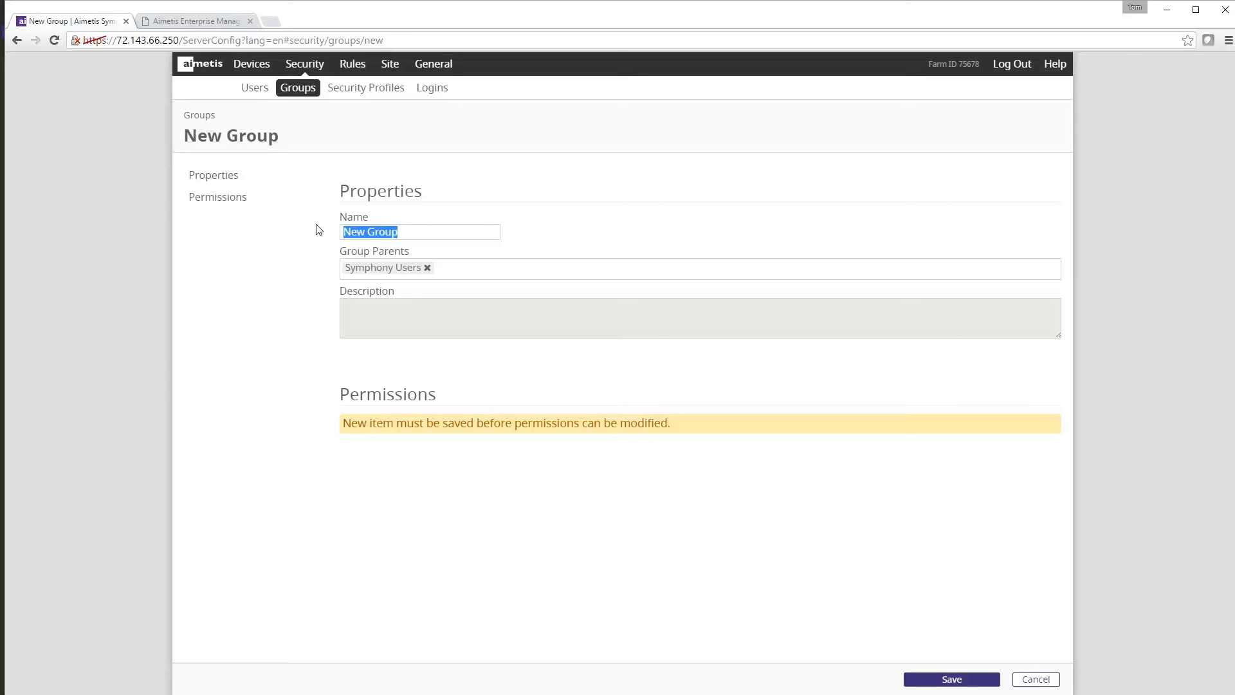
pyautogui.moveTo(305, 189)
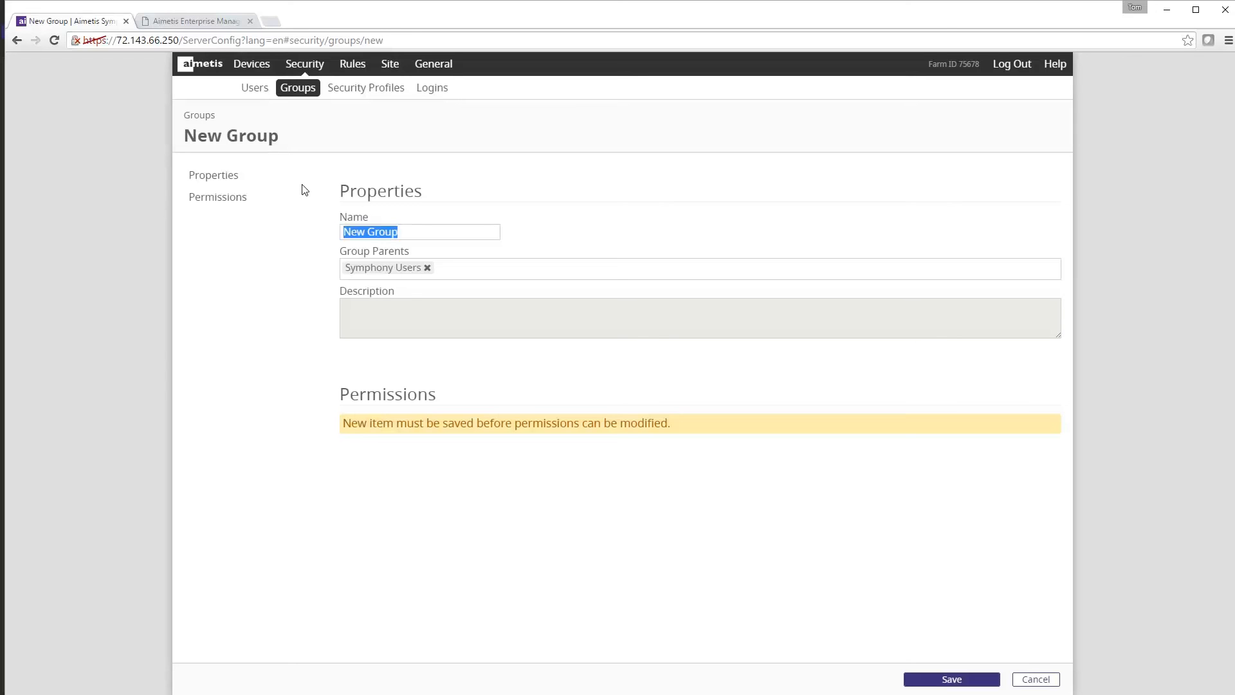